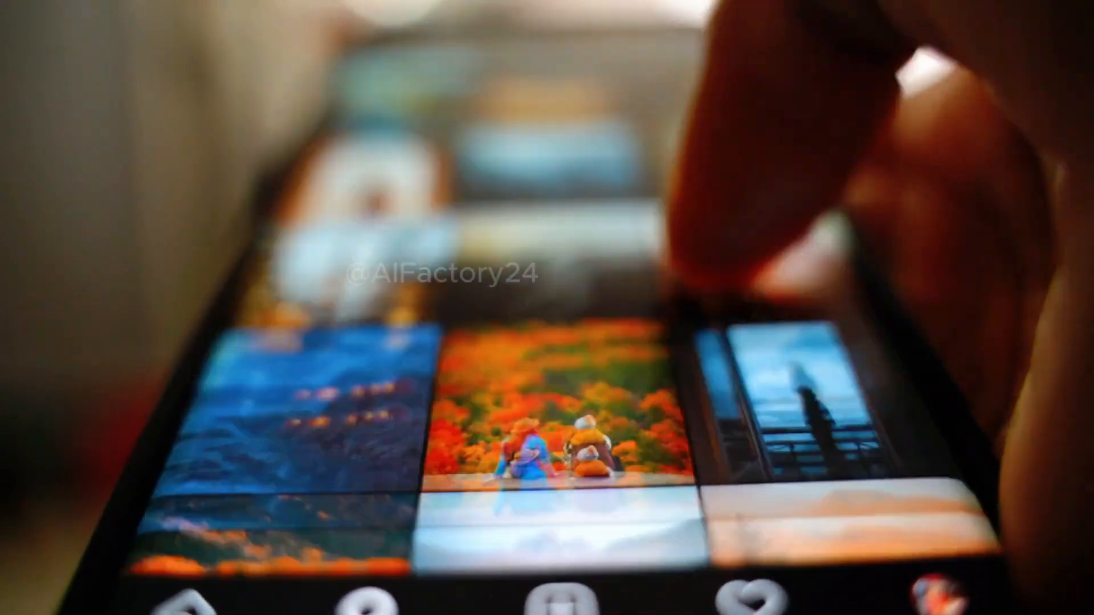
# Step: Scroll through ChatGPT's five animal story ideas and highlight the Wheels of Determination duckling story
pyautogui.scroll(-3)
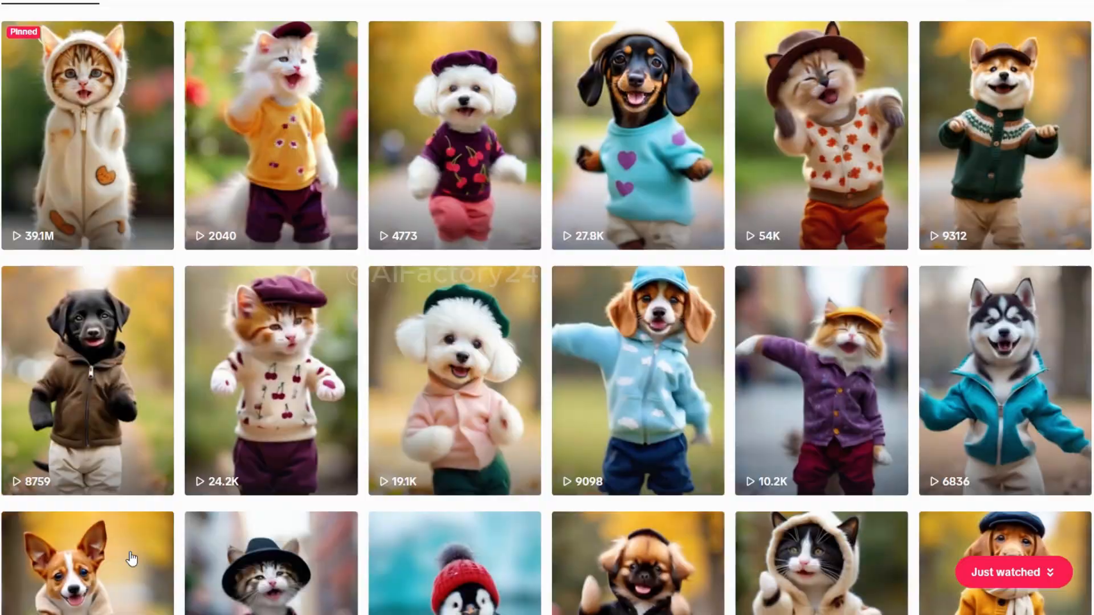
pyautogui.scroll(-3)
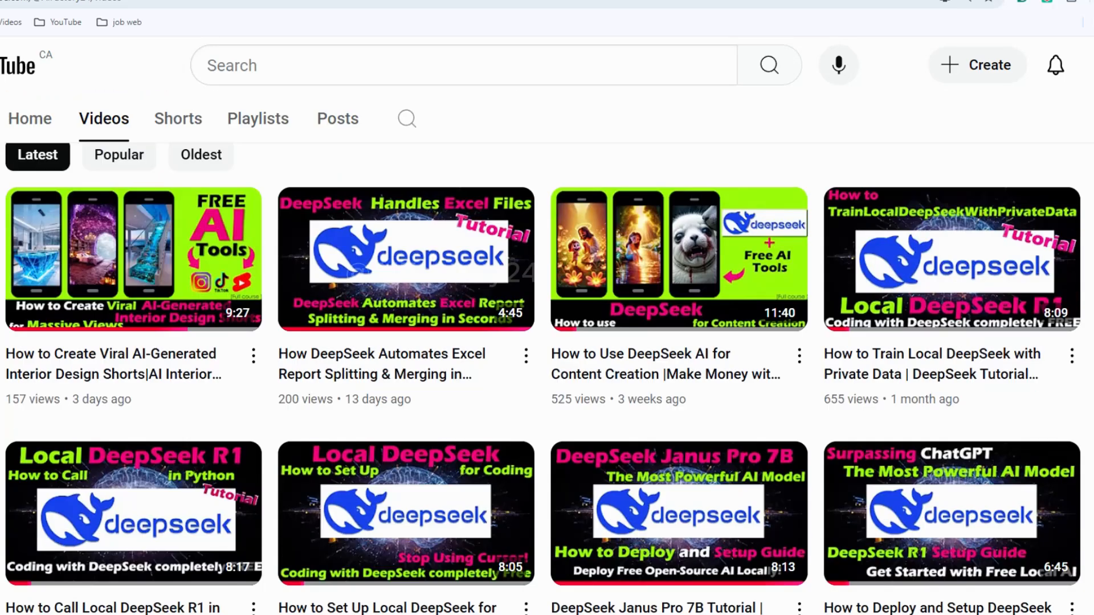
pyautogui.scroll(-3)
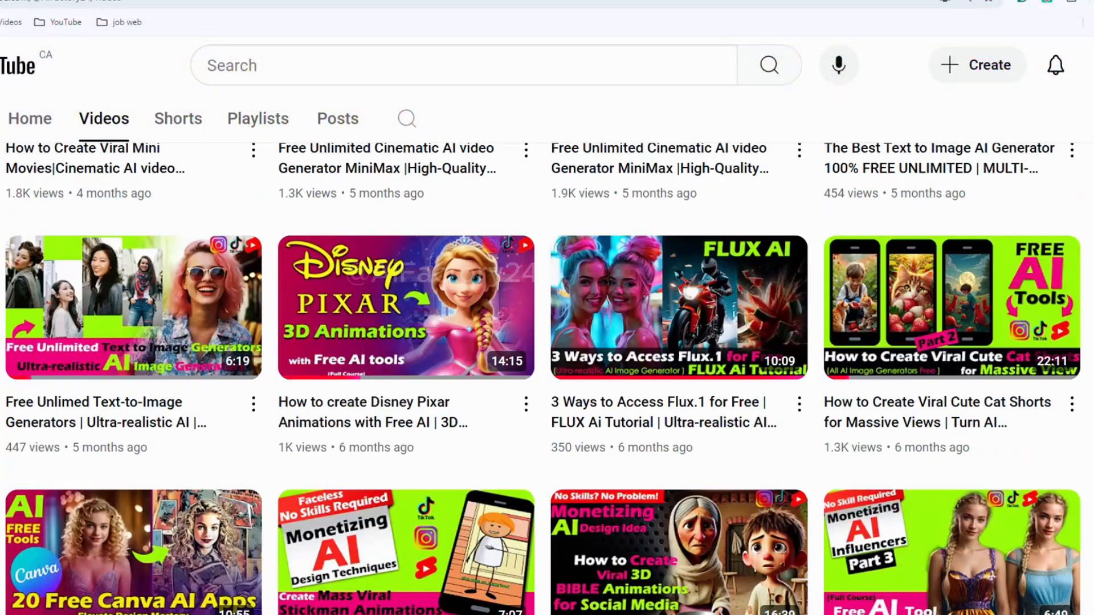
pyautogui.scroll(-3)
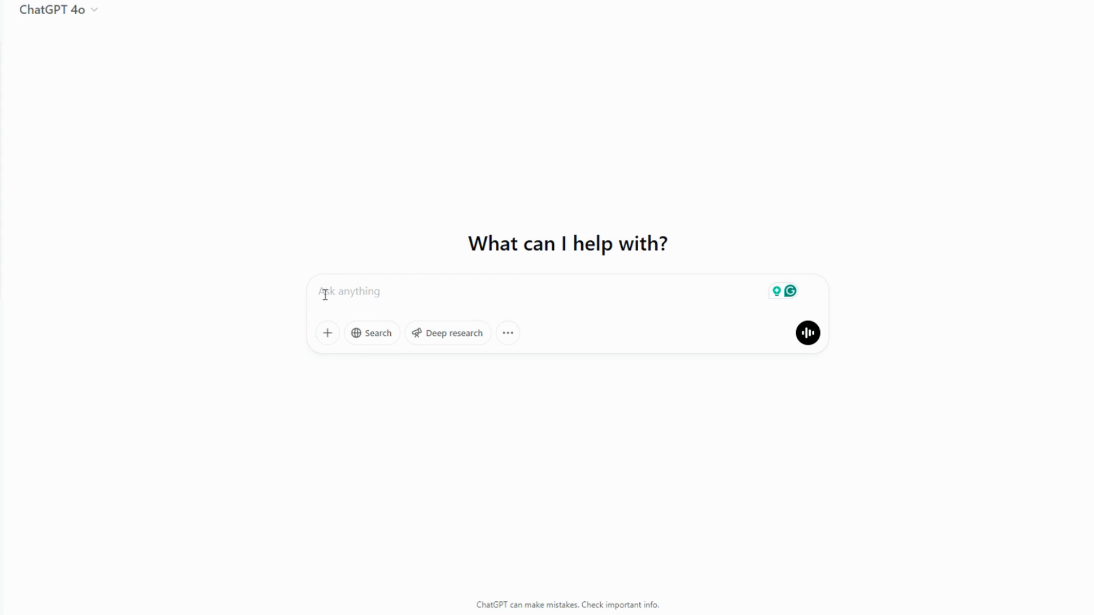
pyautogui.moveTo(361, 299)
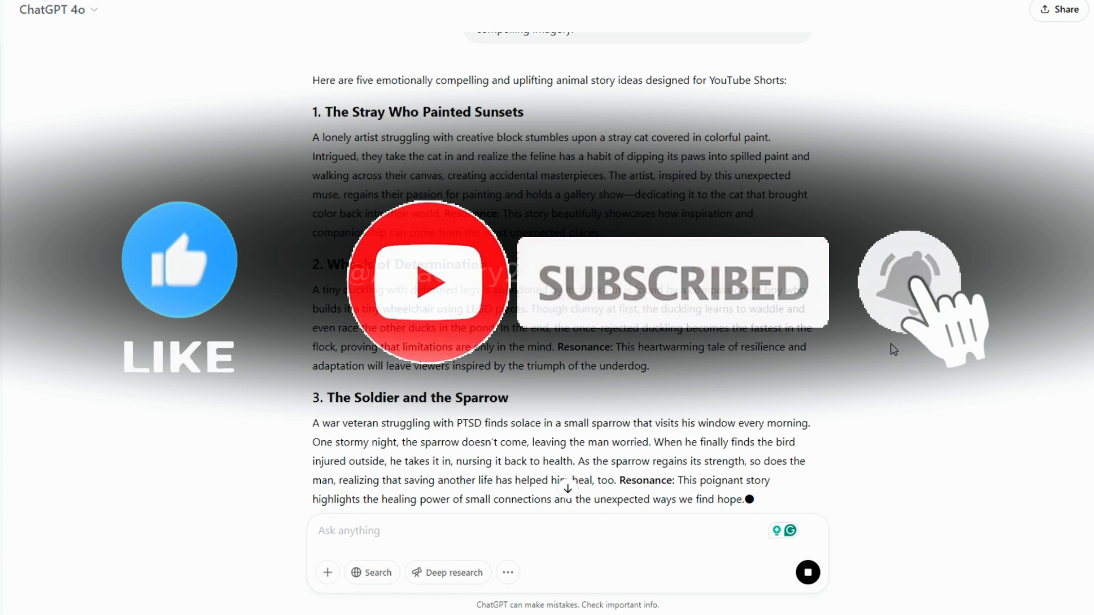
pyautogui.scroll(-3)
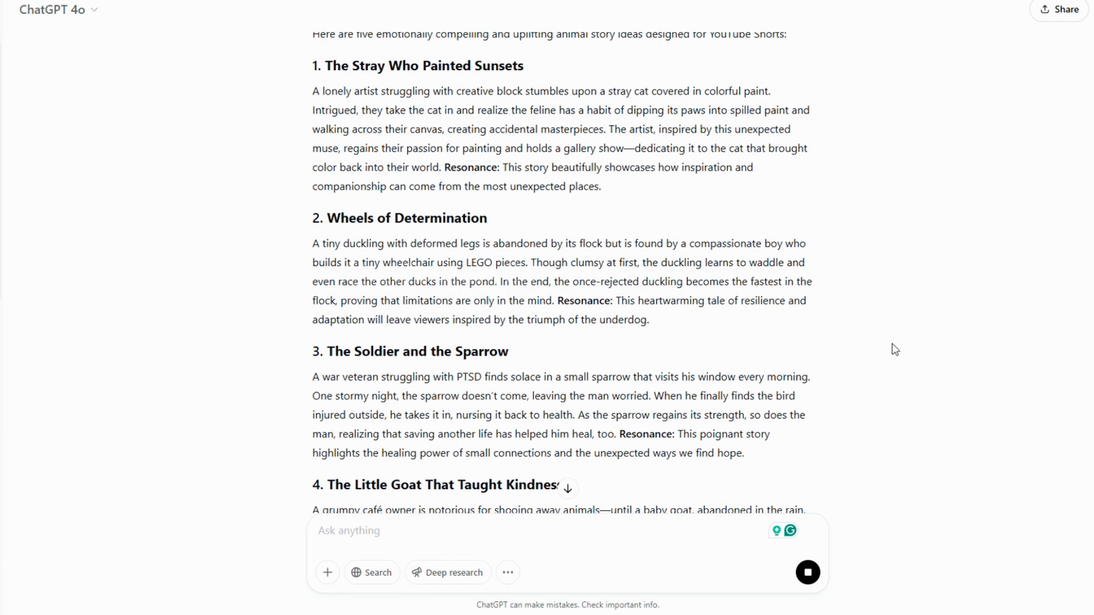
pyautogui.moveTo(880, 329)
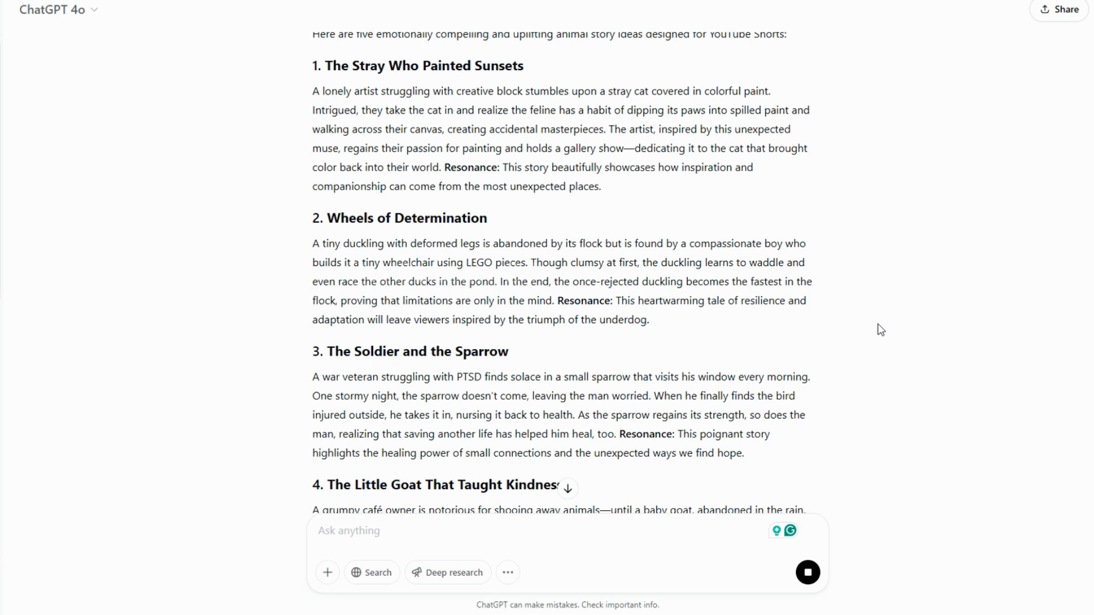
pyautogui.click(808, 572)
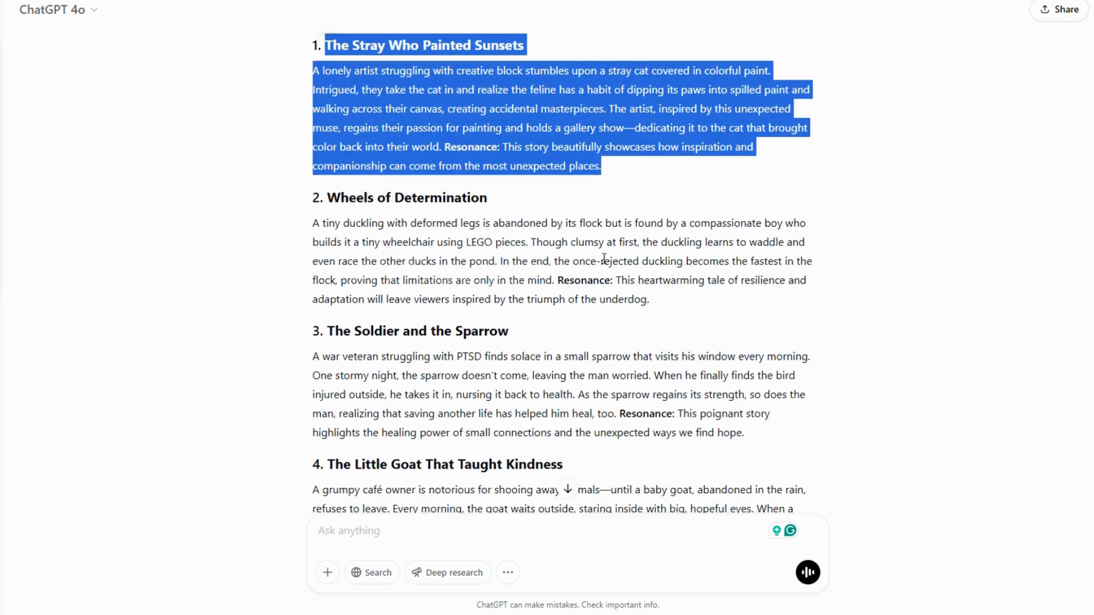
pyautogui.scroll(-3)
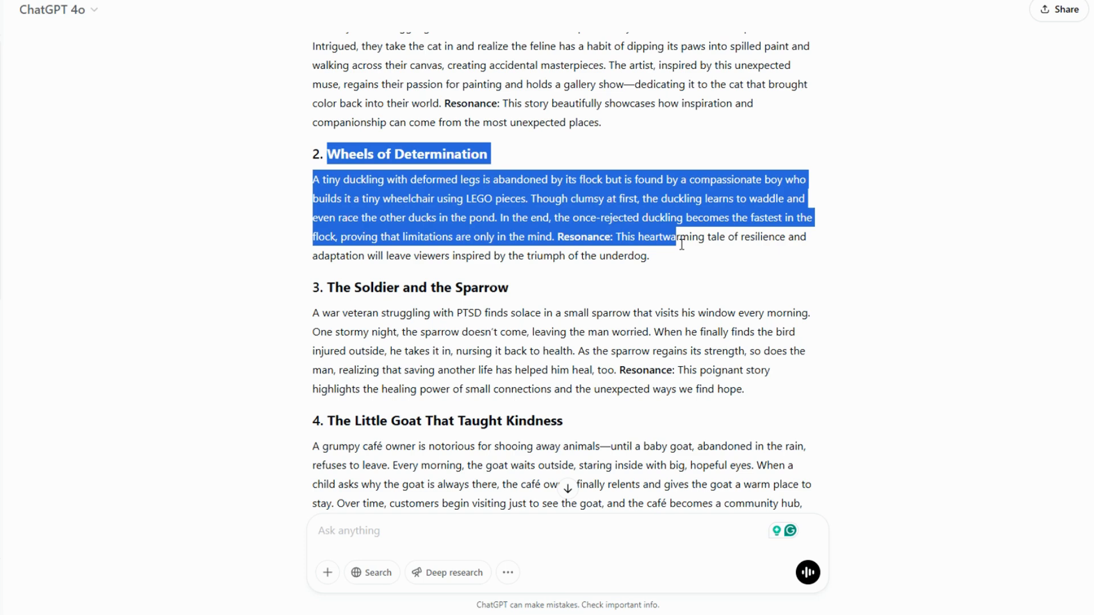
pyautogui.scroll(-3)
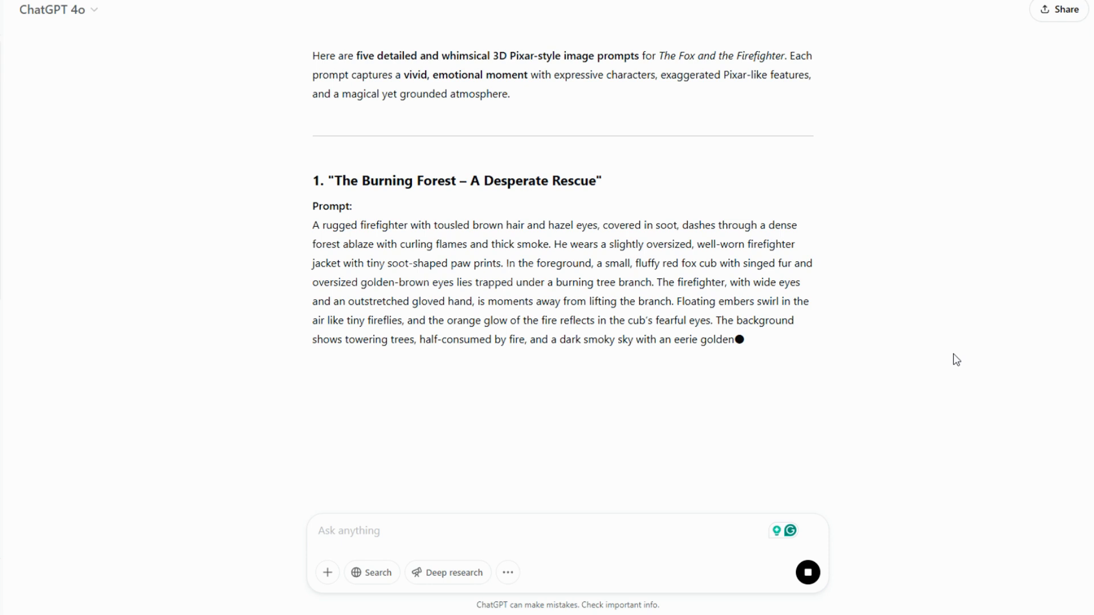
# Step: Scroll through the Fox and the Firefighter Pixar-style image prompts, starting with The Burning Forest
pyautogui.scroll(-3)
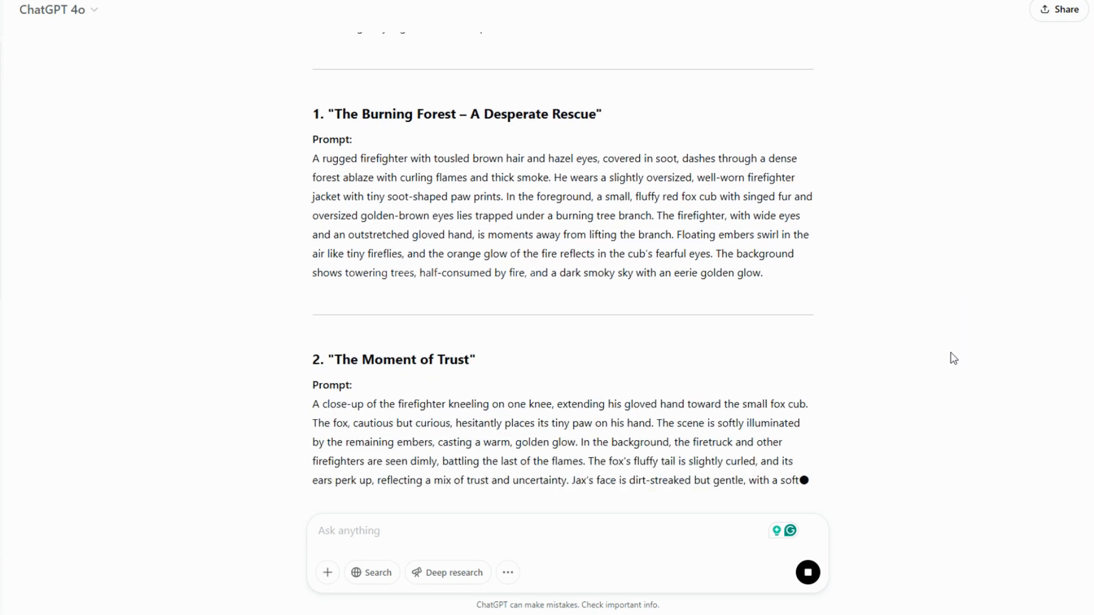
pyautogui.scroll(-3)
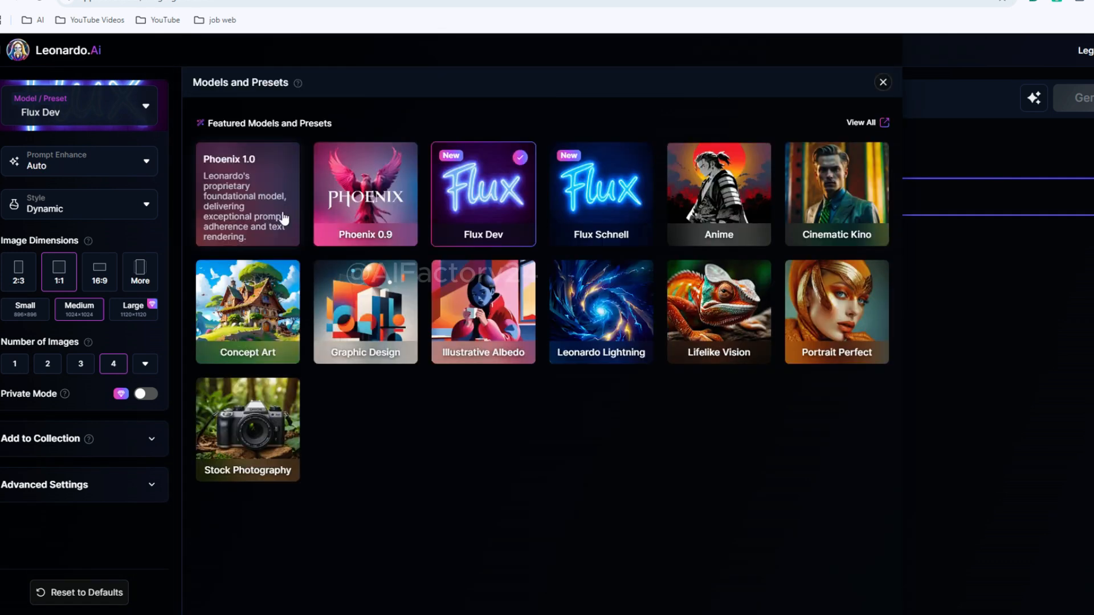
# Step: Generate four Phoenix 1.0 images from the 'A whimsical 3D Pixar-style animation of' firefighter prompt
pyautogui.click(247, 194)
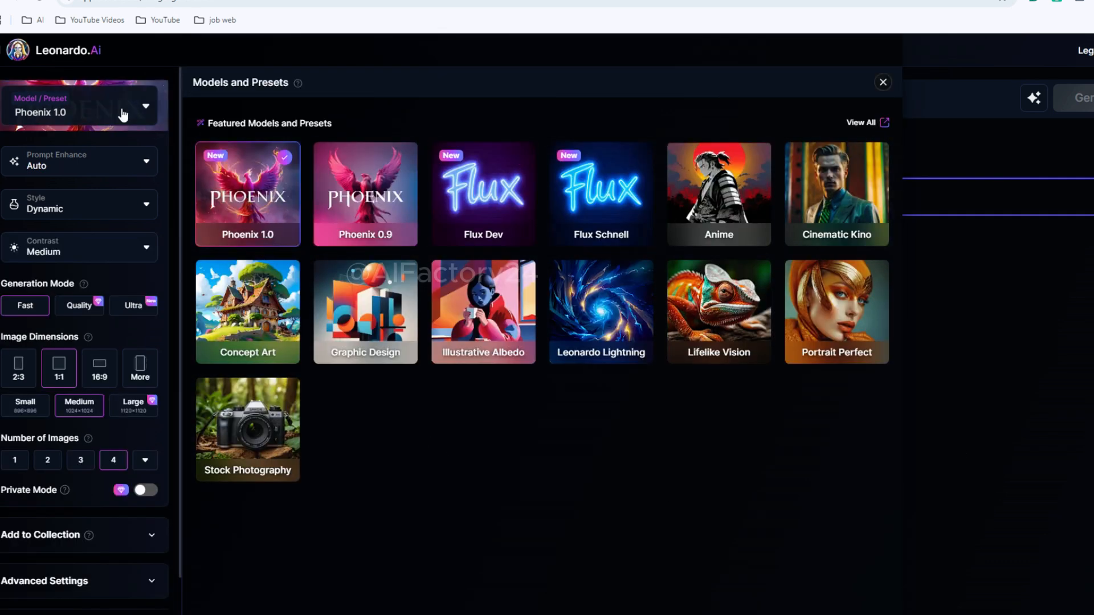
pyautogui.click(79, 208)
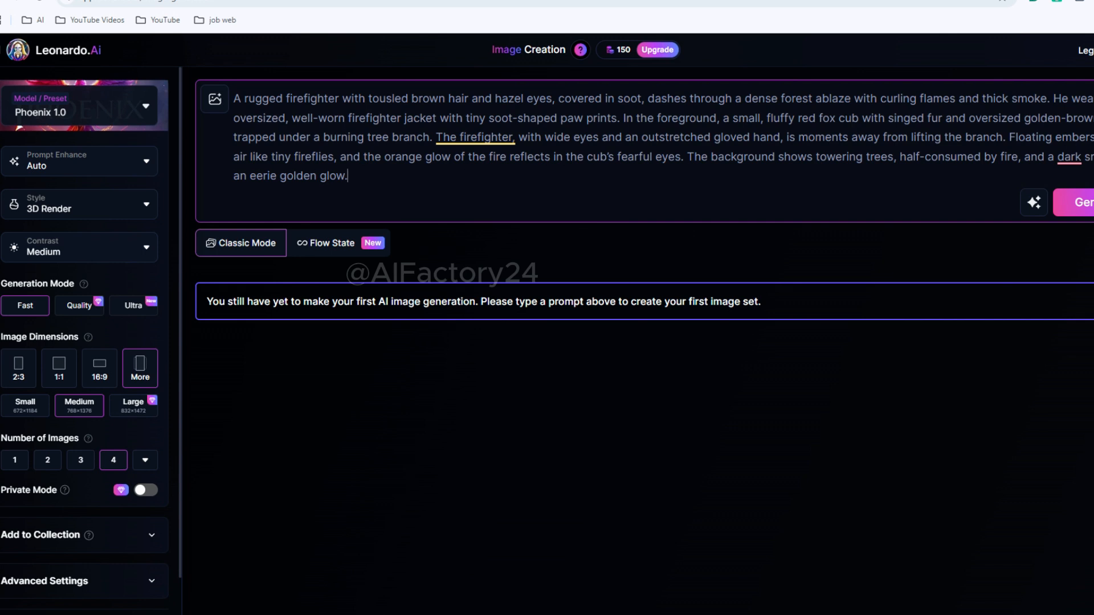
pyautogui.write('A whimsical 3D Pixar-style animation of')
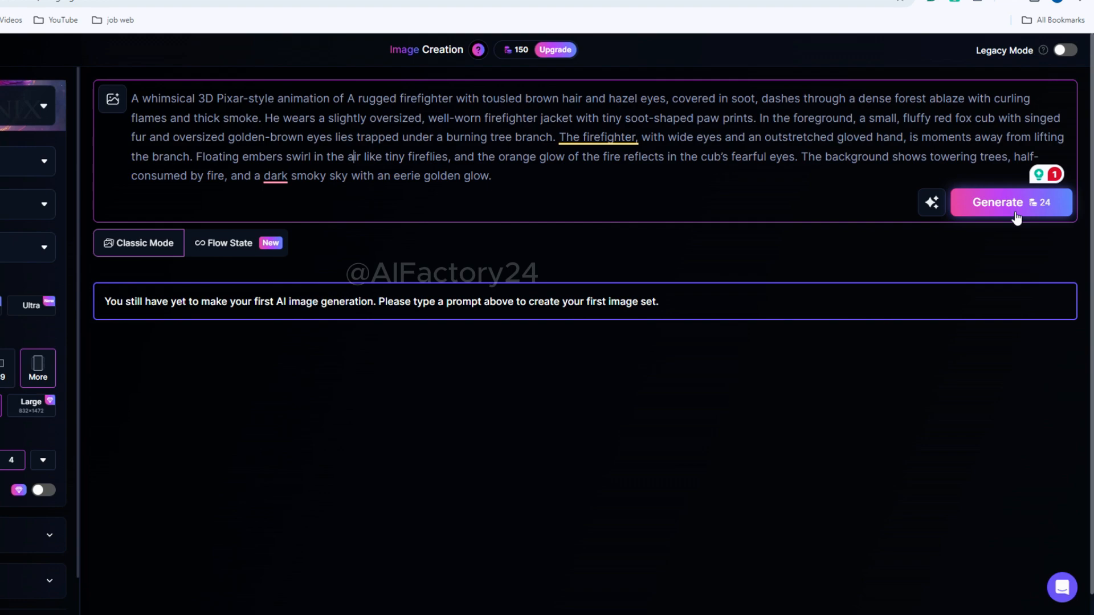
pyautogui.click(1009, 202)
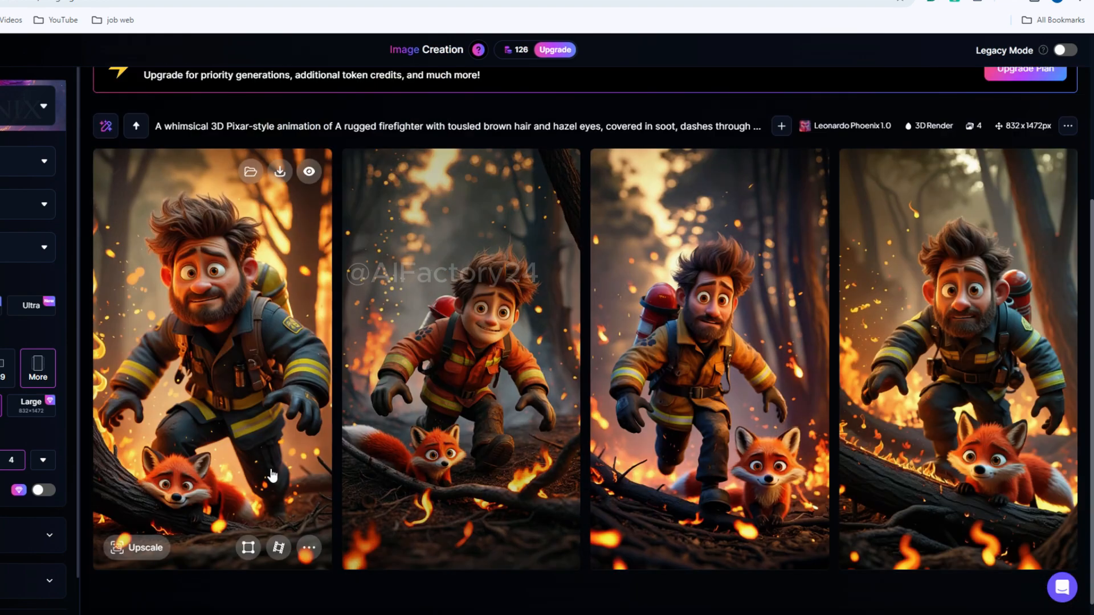
pyautogui.click(308, 547)
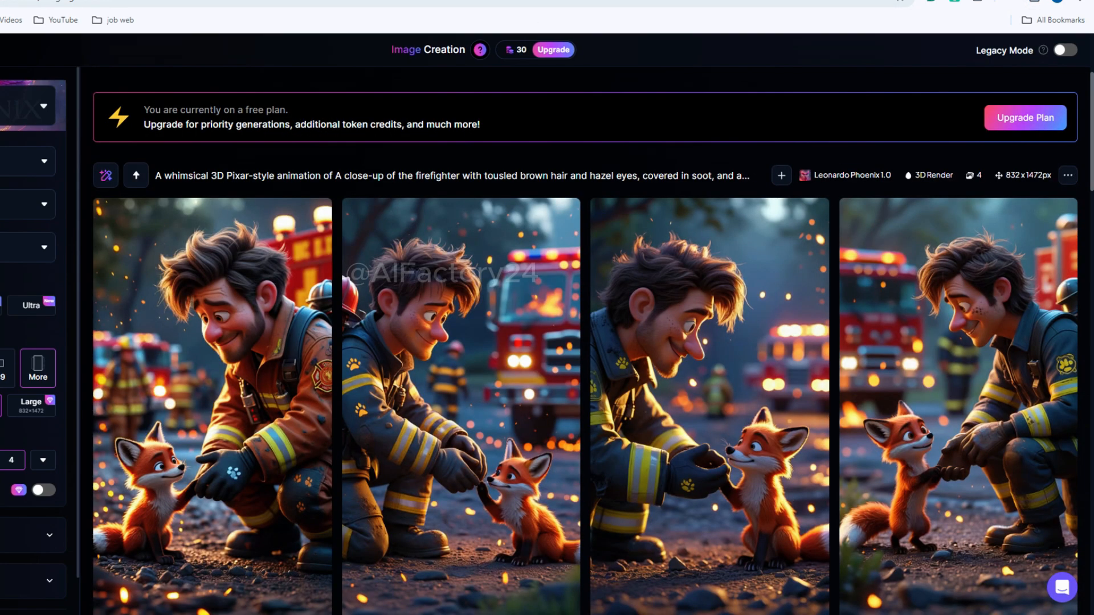
# Step: Scroll to the four new images of the firefighter kneeling toward the fox cub
pyautogui.scroll(-3)
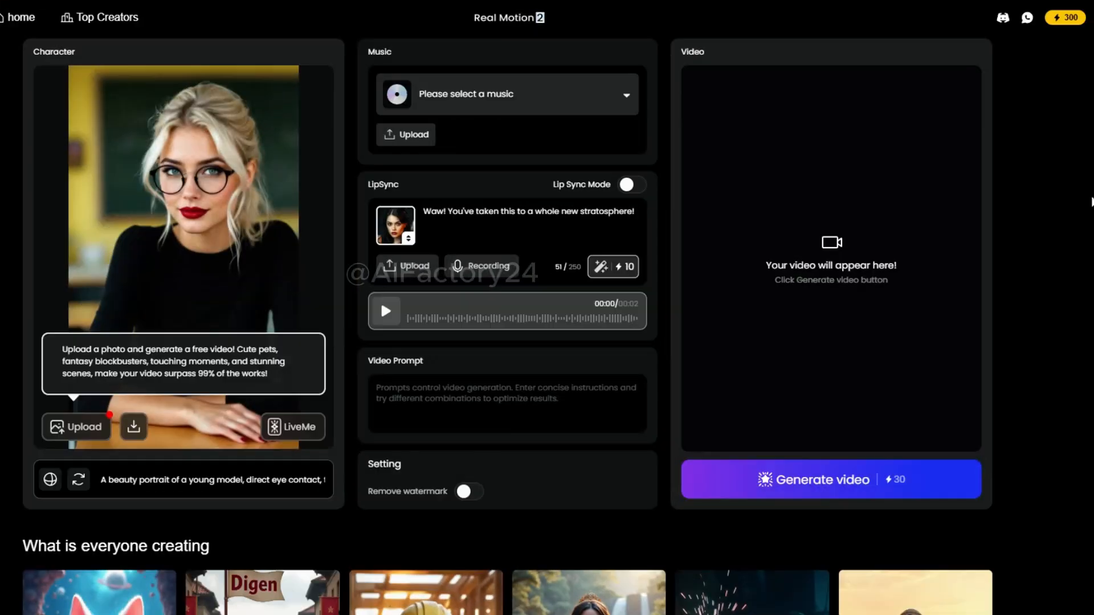
pyautogui.moveTo(1070, 29)
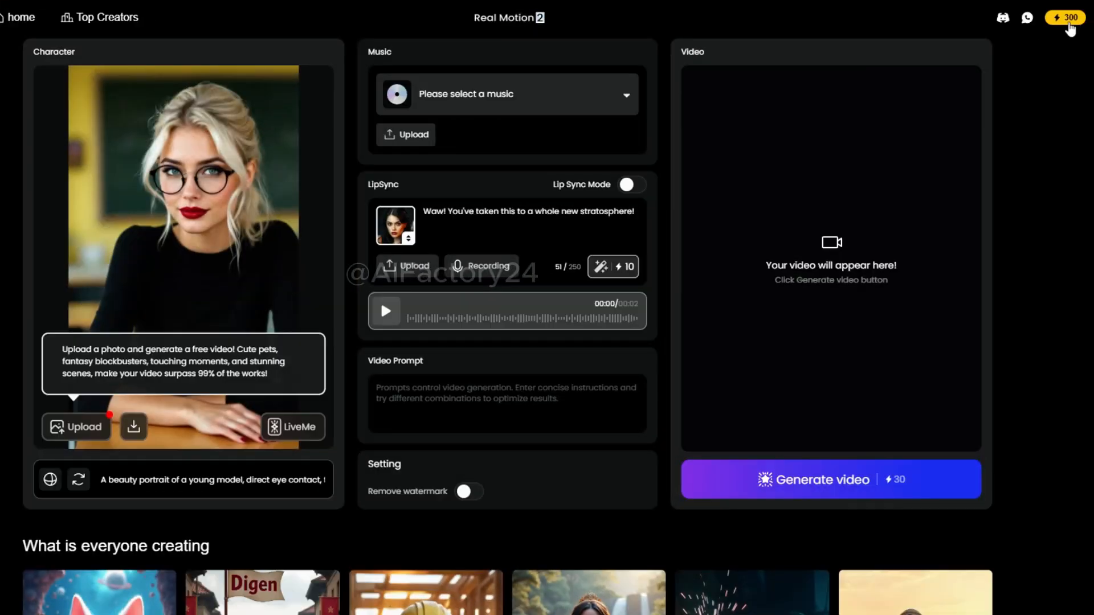
# Step: View the User level dialog showing 300 Meme left and 30 per video or lip-sync
pyautogui.click(1065, 18)
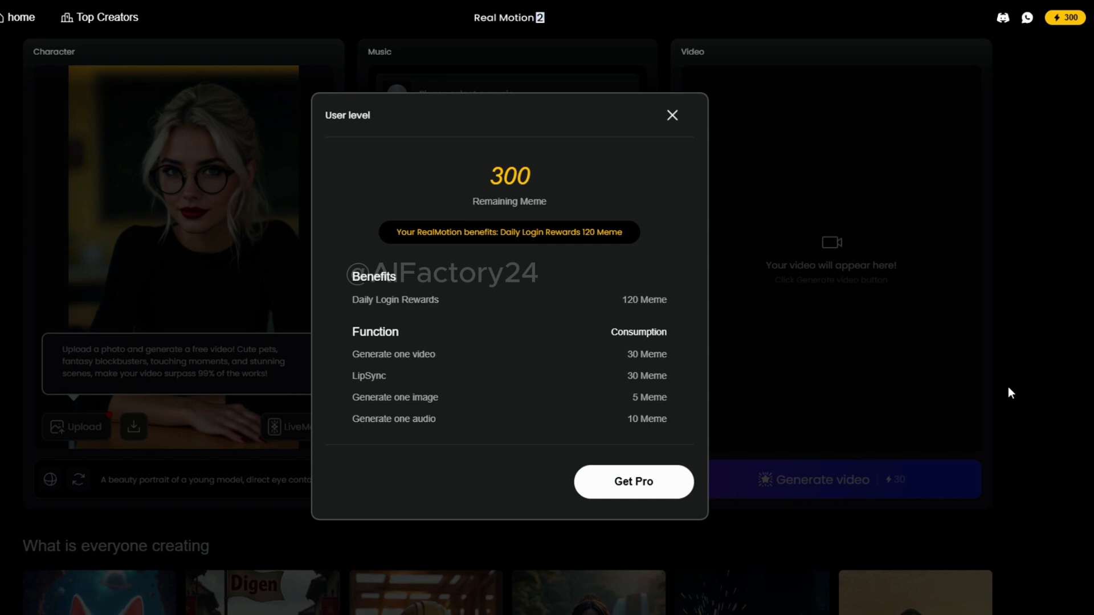
pyautogui.moveTo(1028, 351)
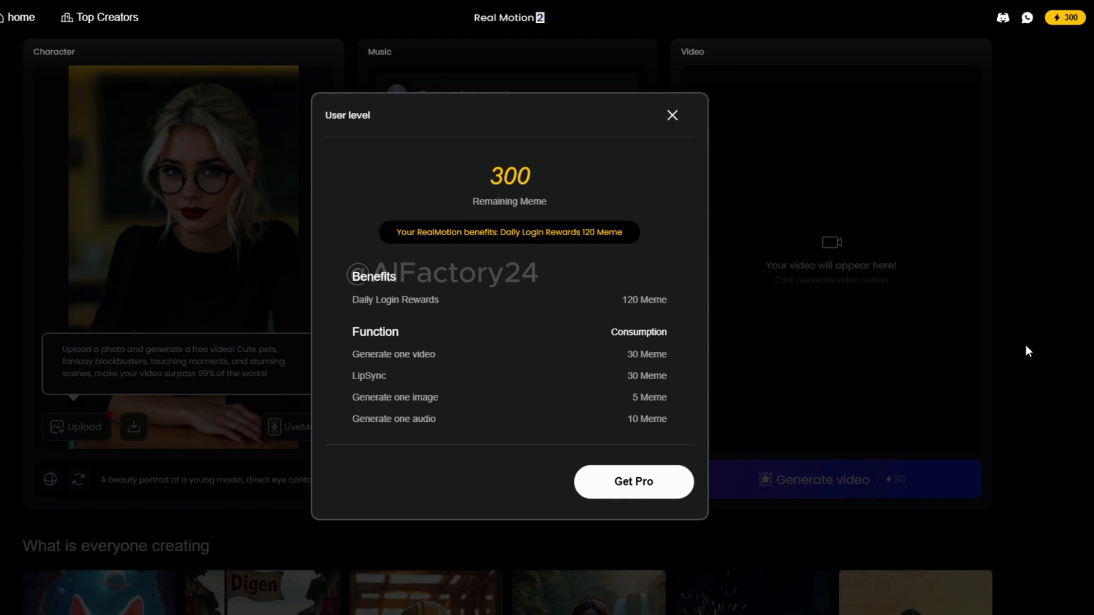
pyautogui.moveTo(544, 240)
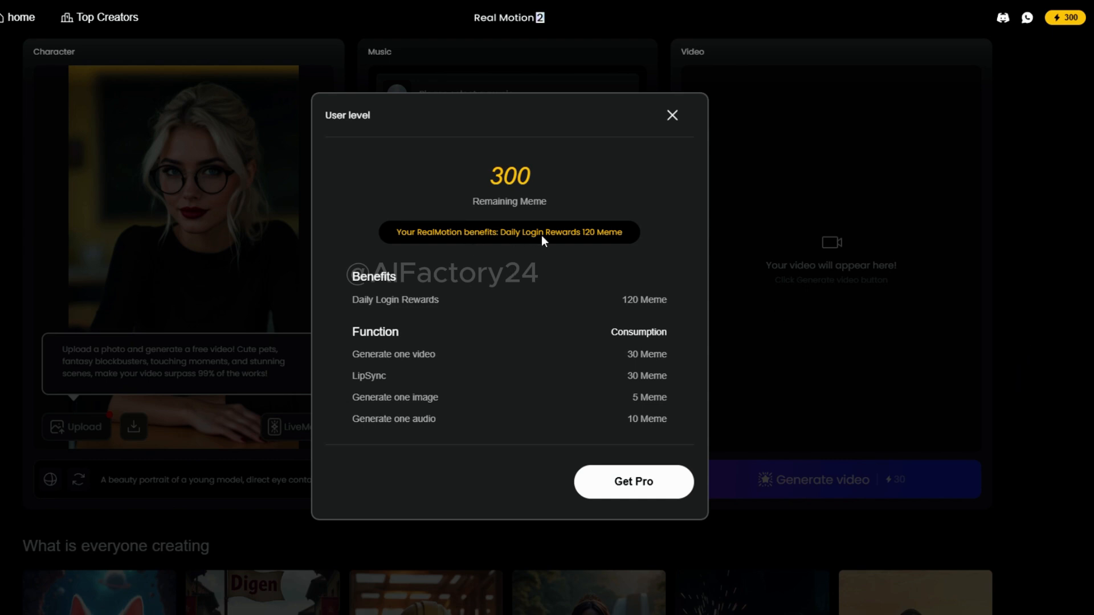
pyautogui.moveTo(563, 244)
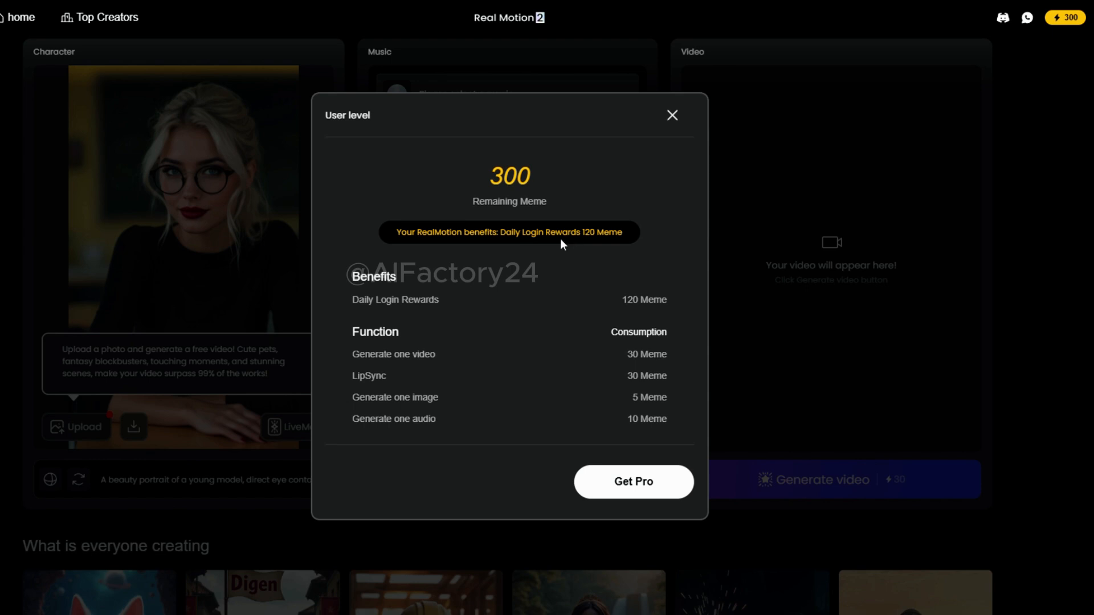
pyautogui.click(671, 115)
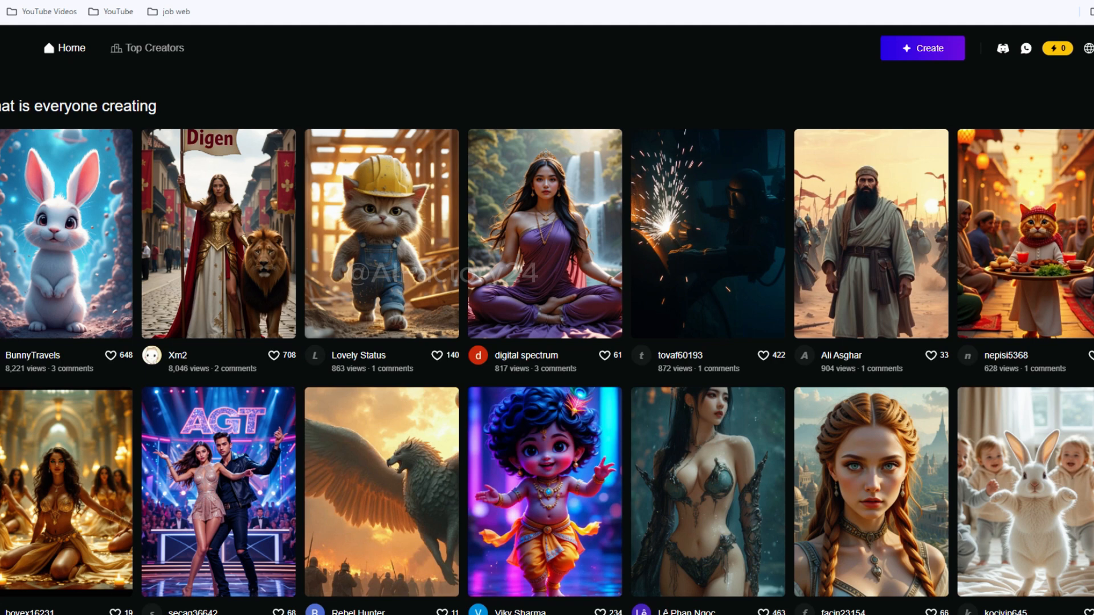
pyautogui.scroll(-3)
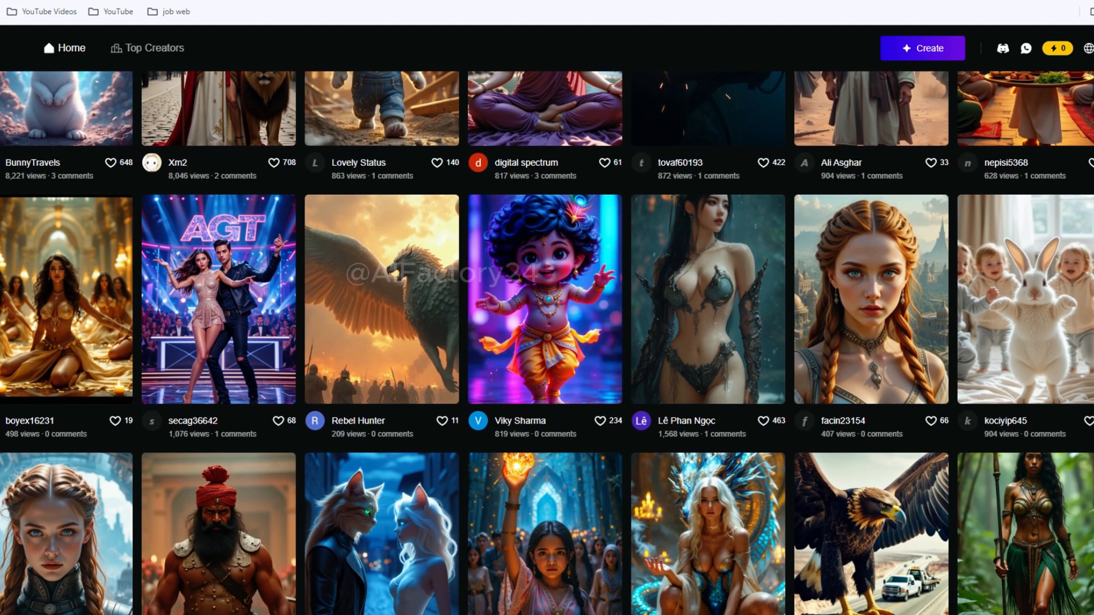
pyautogui.click(870, 300)
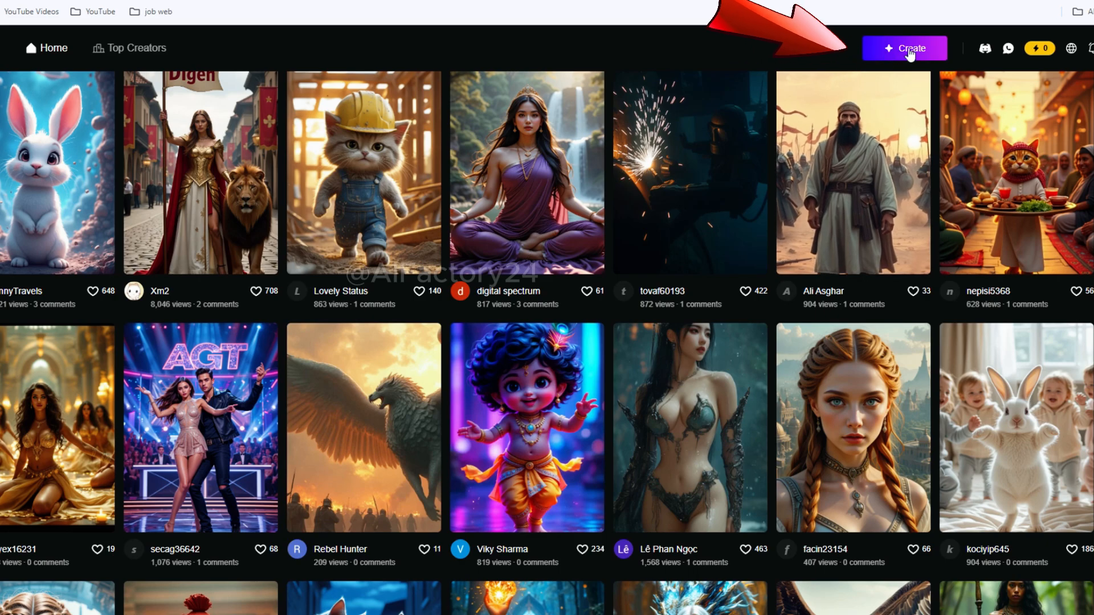
# Step: Sign in to Digen AI with Google to reach the Real Motion workspace
pyautogui.click(904, 48)
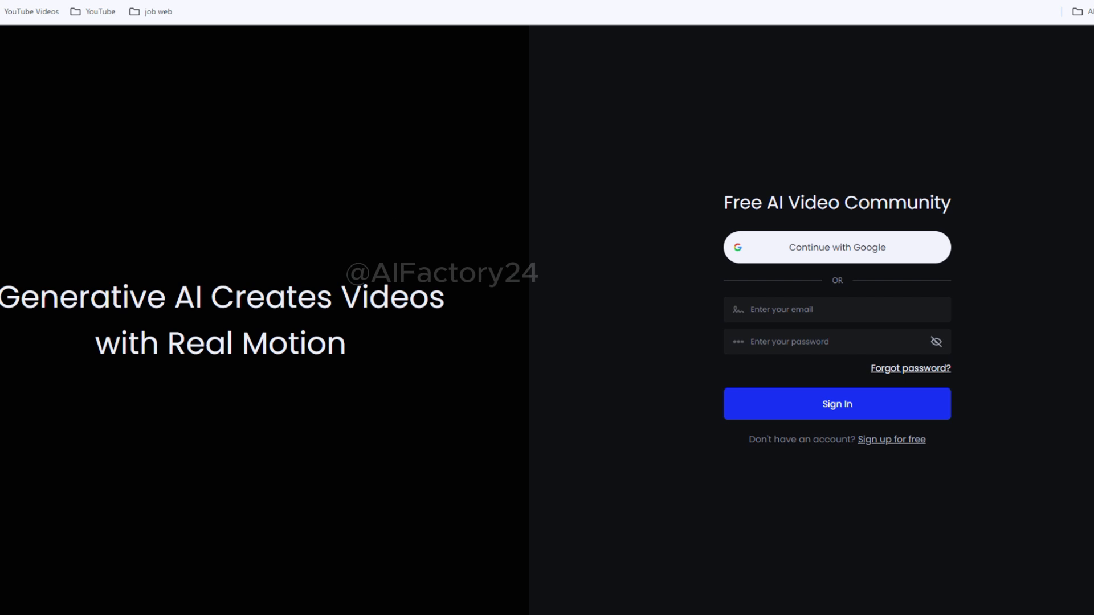
pyautogui.click(836, 403)
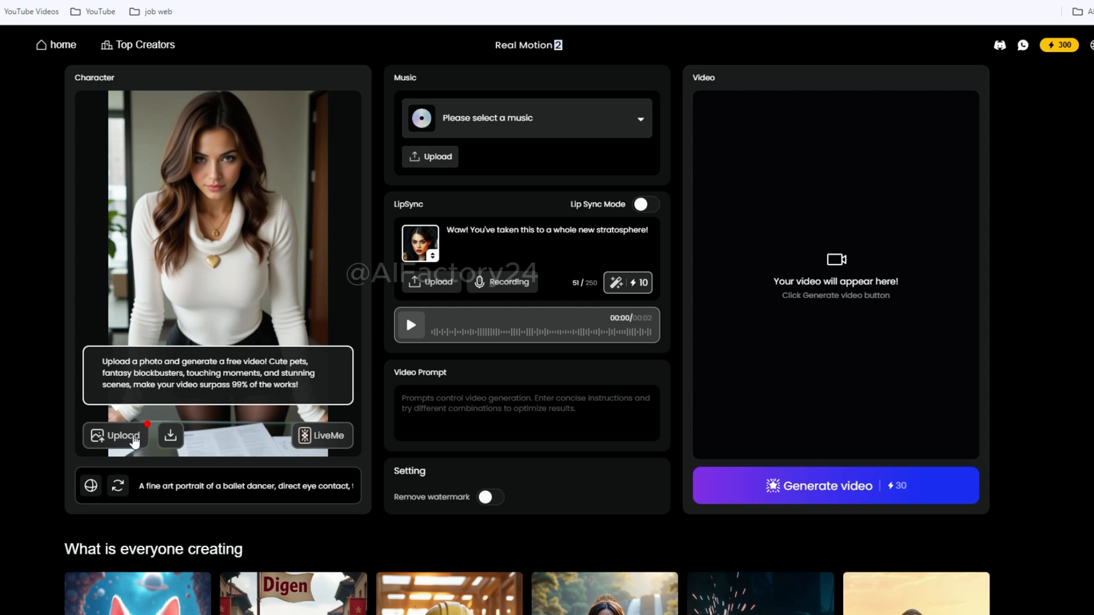
pyautogui.moveTo(131, 441)
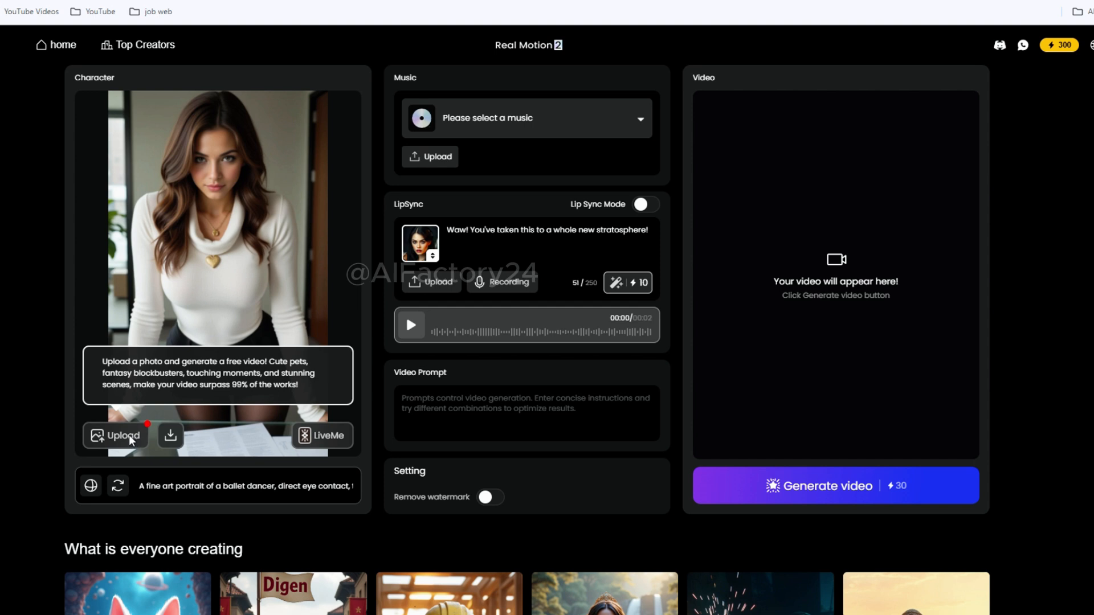
# Step: Upload the firefighter-and-fox image, generate a 10-second video, and open it in preview
pyautogui.click(123, 435)
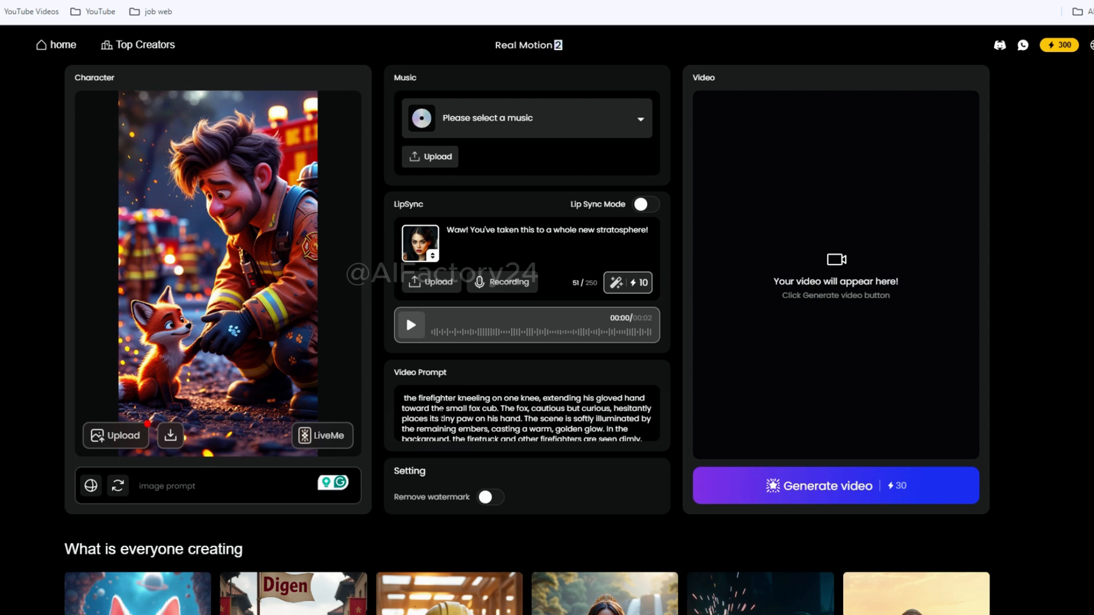
pyautogui.click(834, 485)
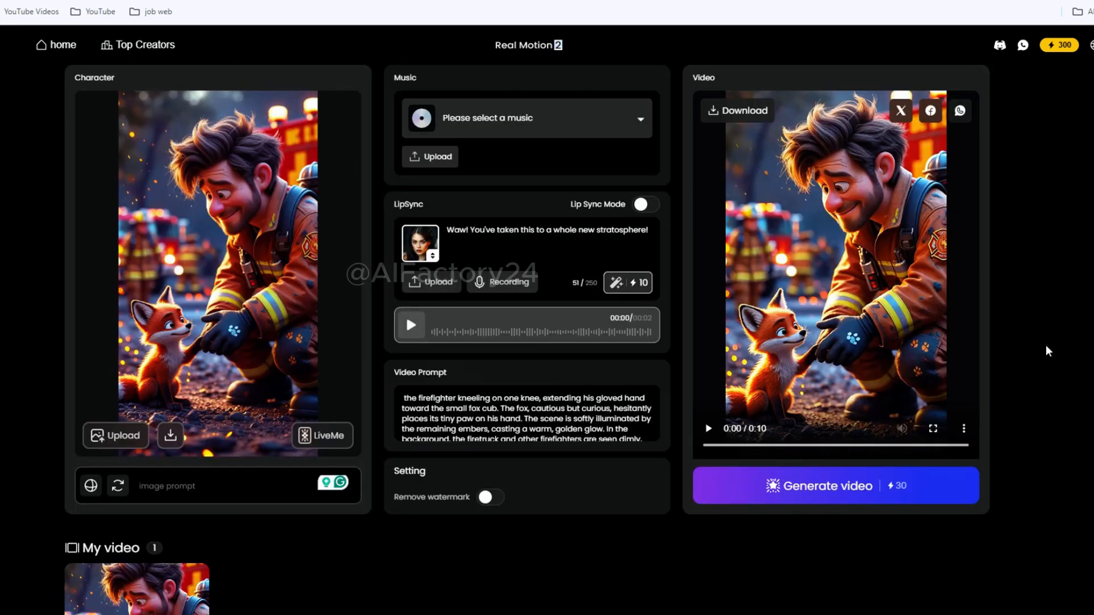
pyautogui.scroll(-3)
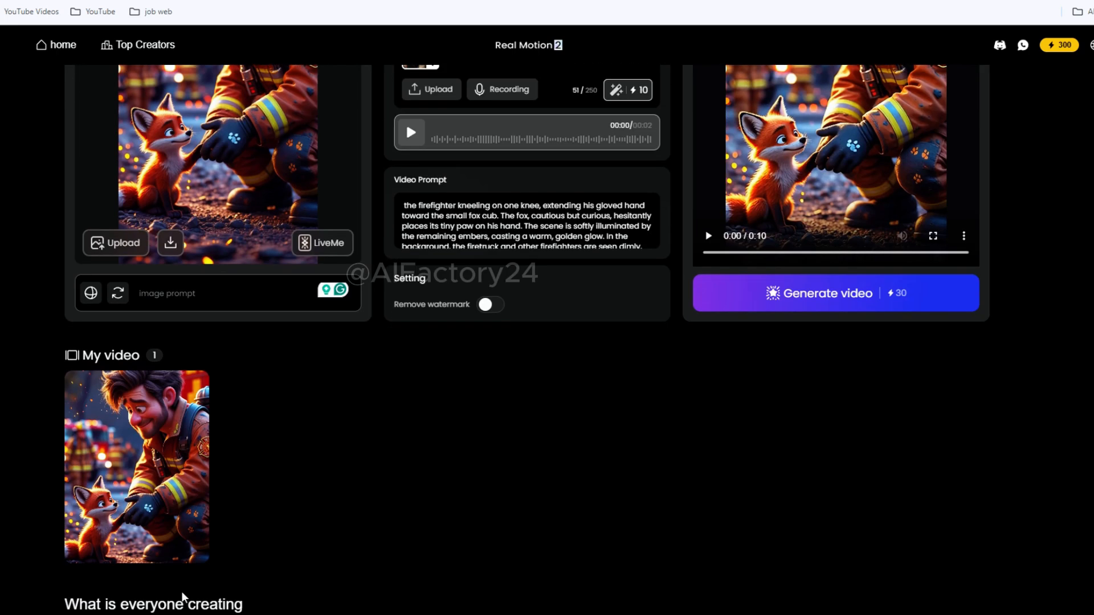
pyautogui.click(136, 467)
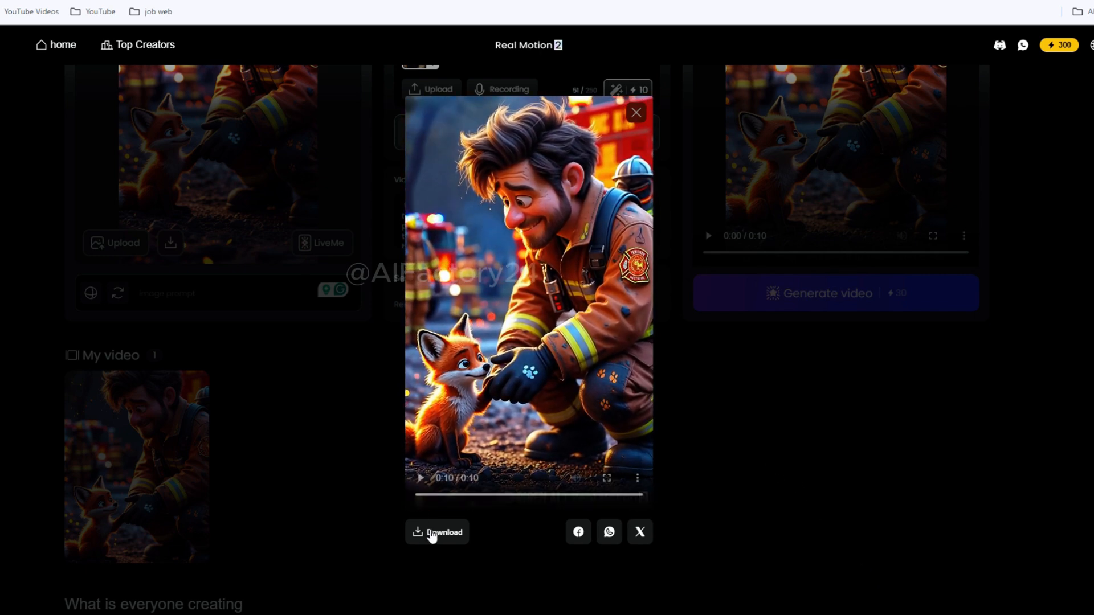
# Step: Download the fox clip and generate a character image of the firefighter running through the burning forest
pyautogui.click(634, 112)
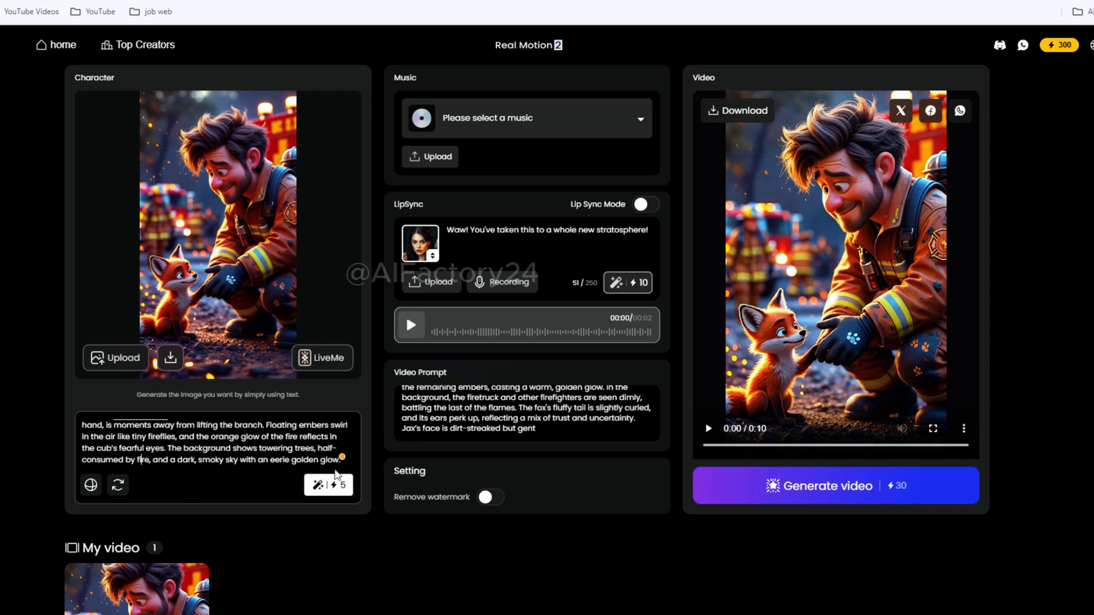
pyautogui.click(328, 485)
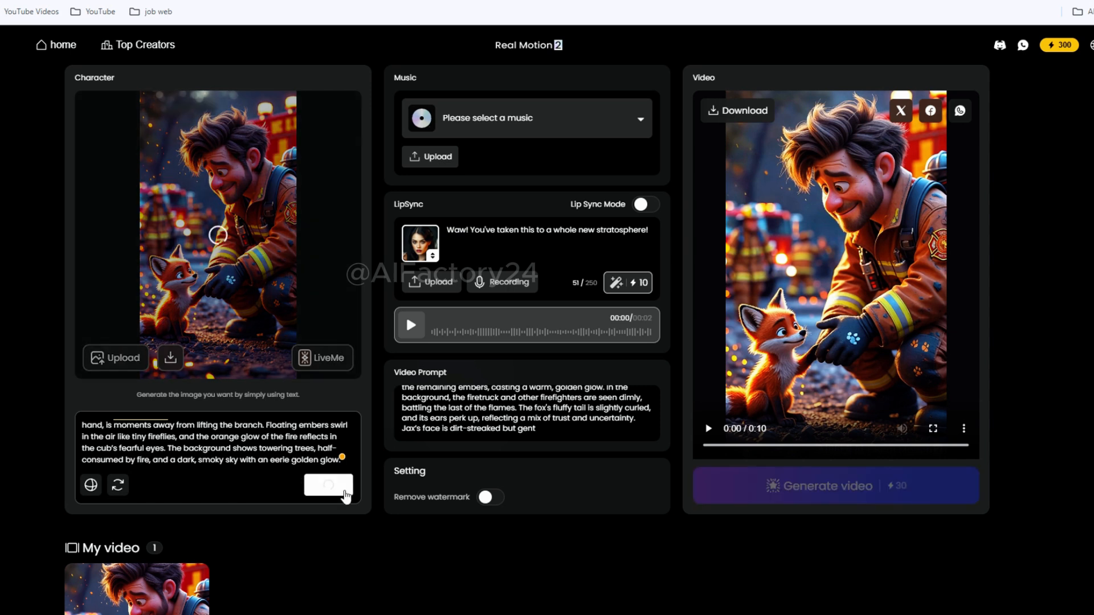
pyautogui.moveTo(439, 581)
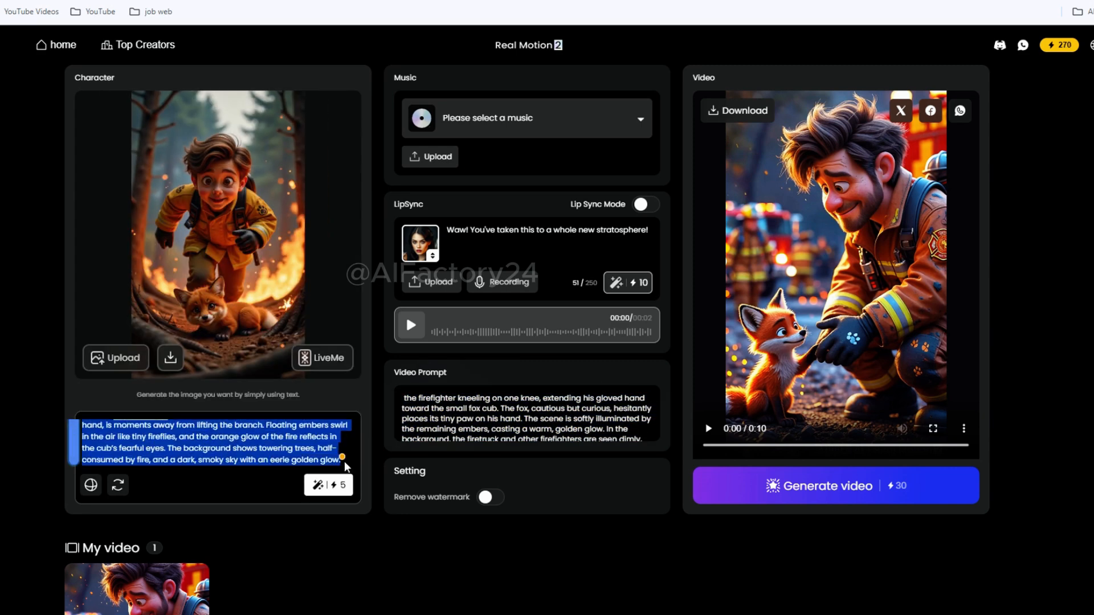
pyautogui.click(117, 485)
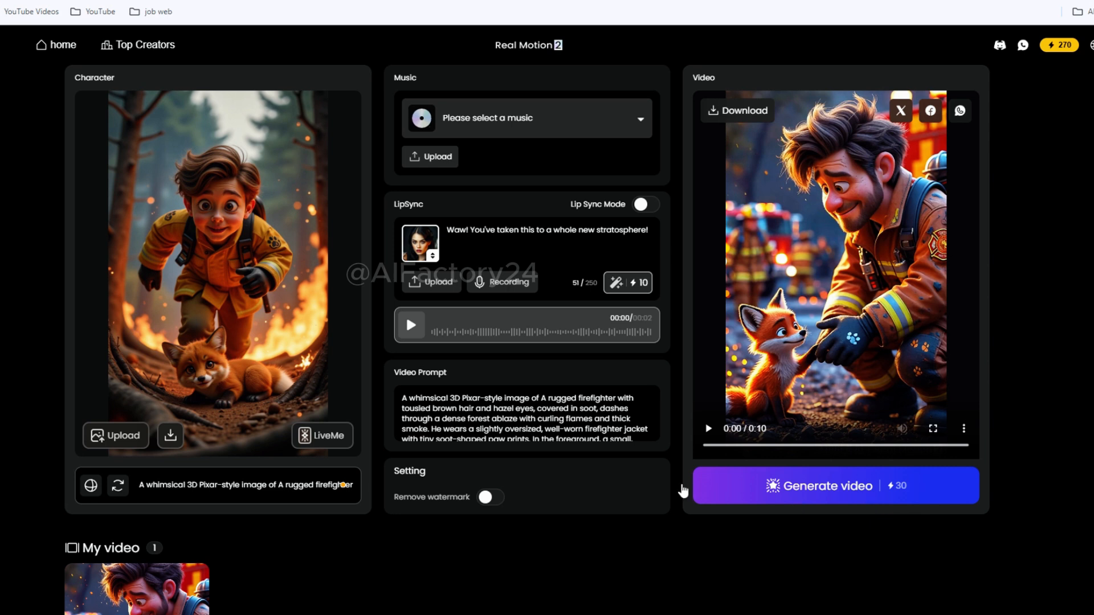
pyautogui.moveTo(278, 322)
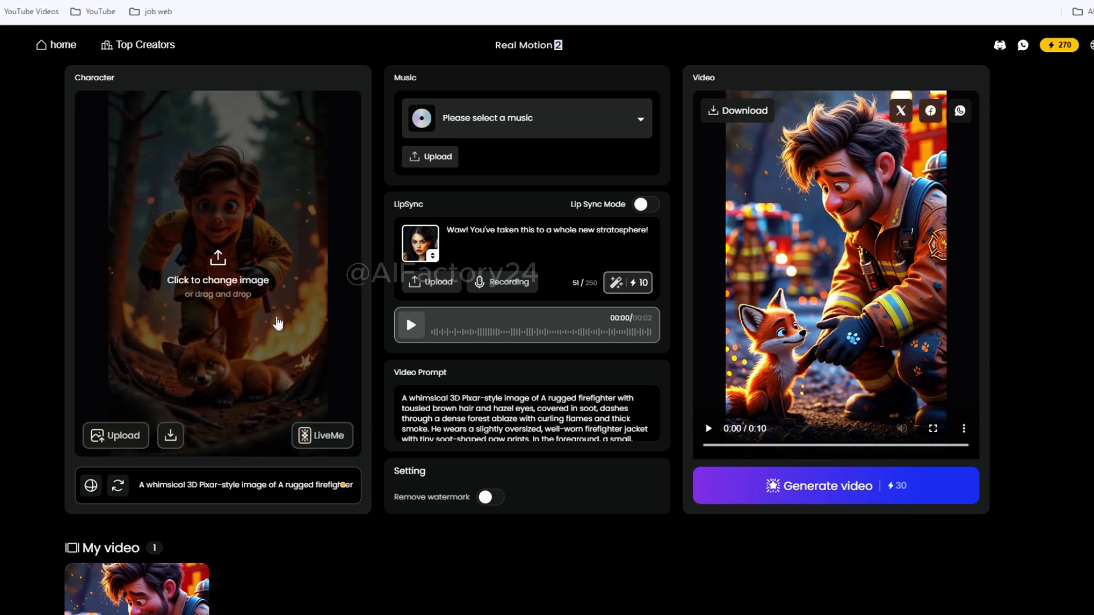
pyautogui.moveTo(301, 324)
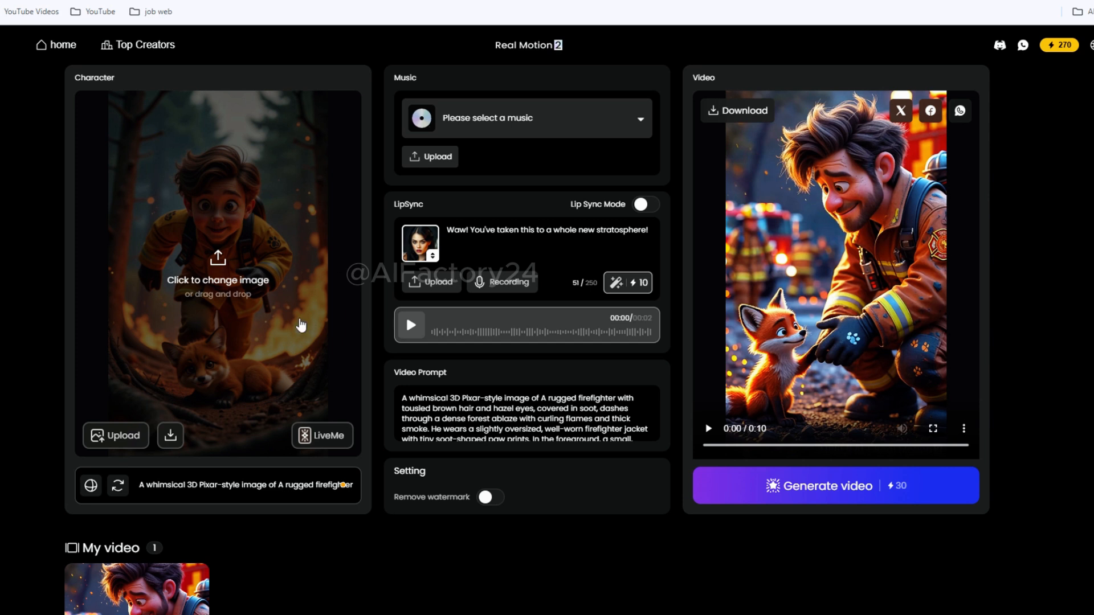
pyautogui.moveTo(292, 310)
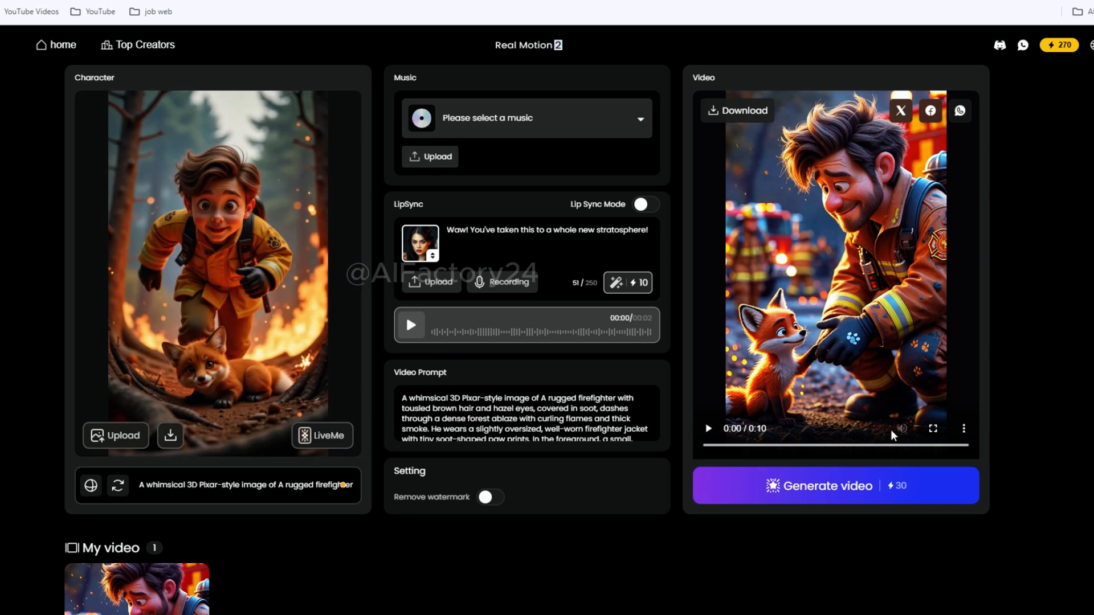
pyautogui.moveTo(1047, 435)
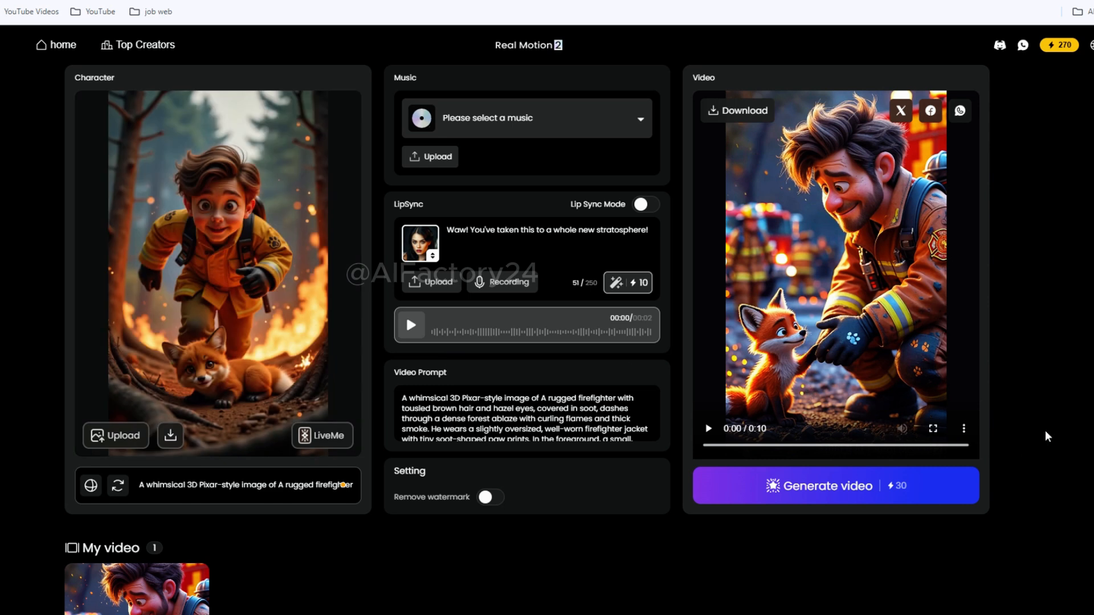
pyautogui.moveTo(1065, 392)
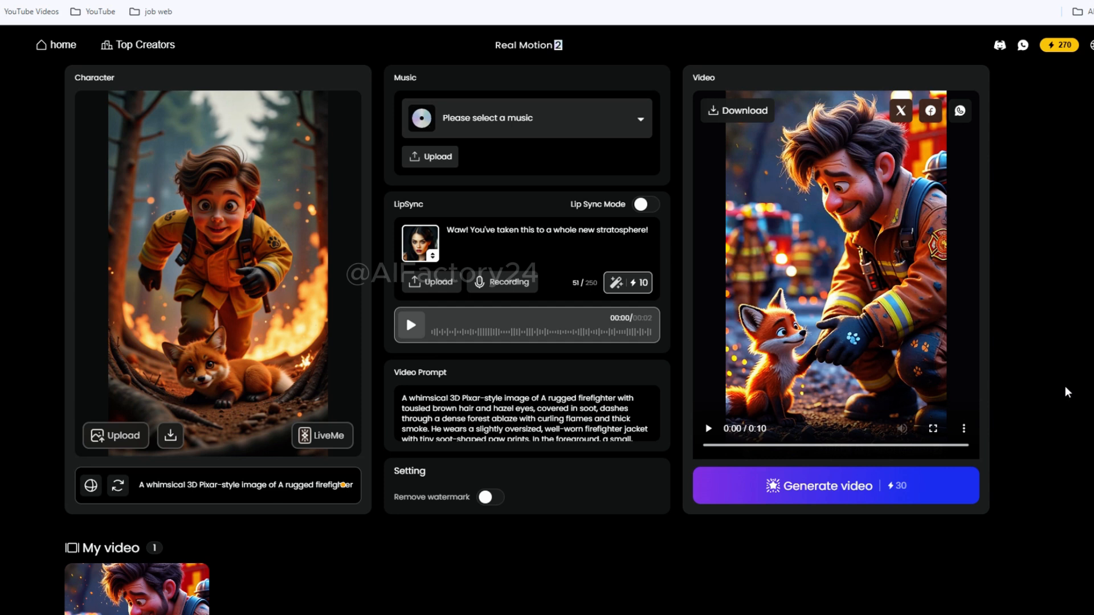
pyautogui.moveTo(1071, 389)
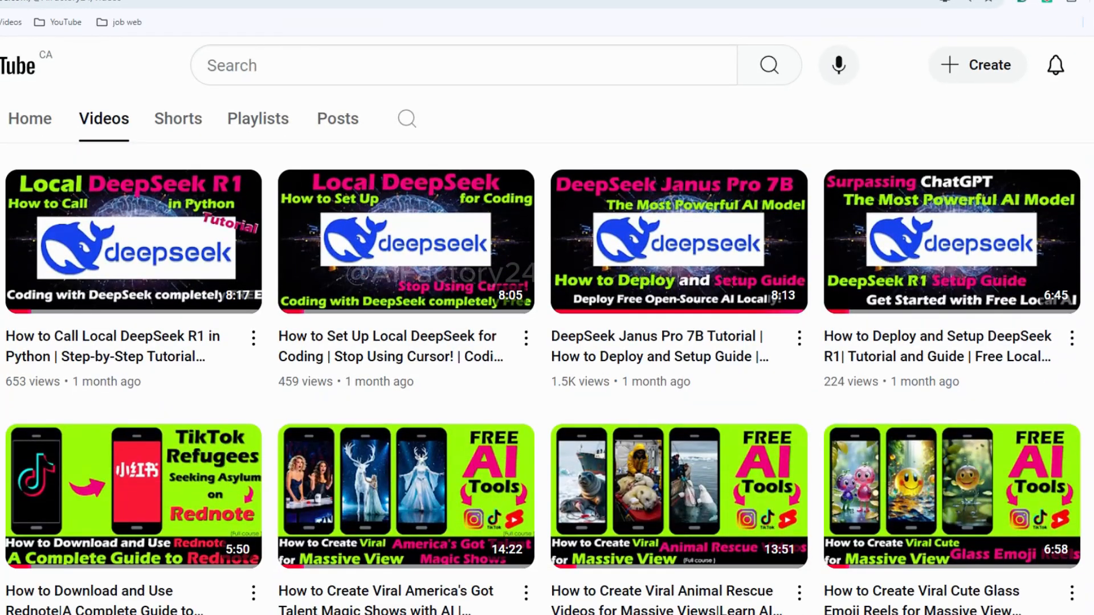
# Step: Scroll down through the YouTube channel's list of AI tutorial uploads
pyautogui.scroll(-3)
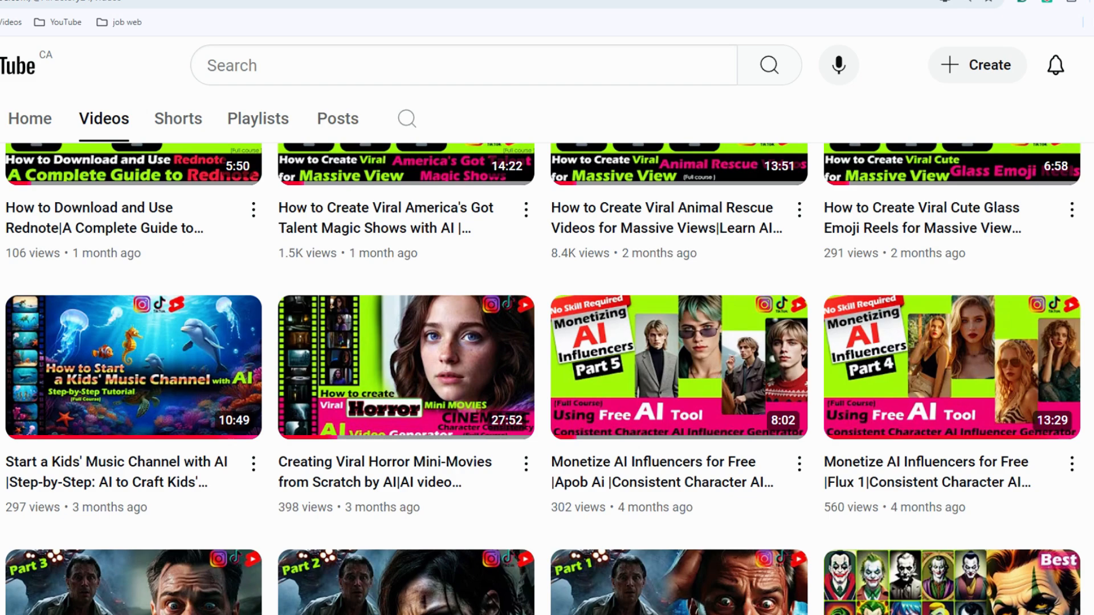
pyautogui.scroll(-3)
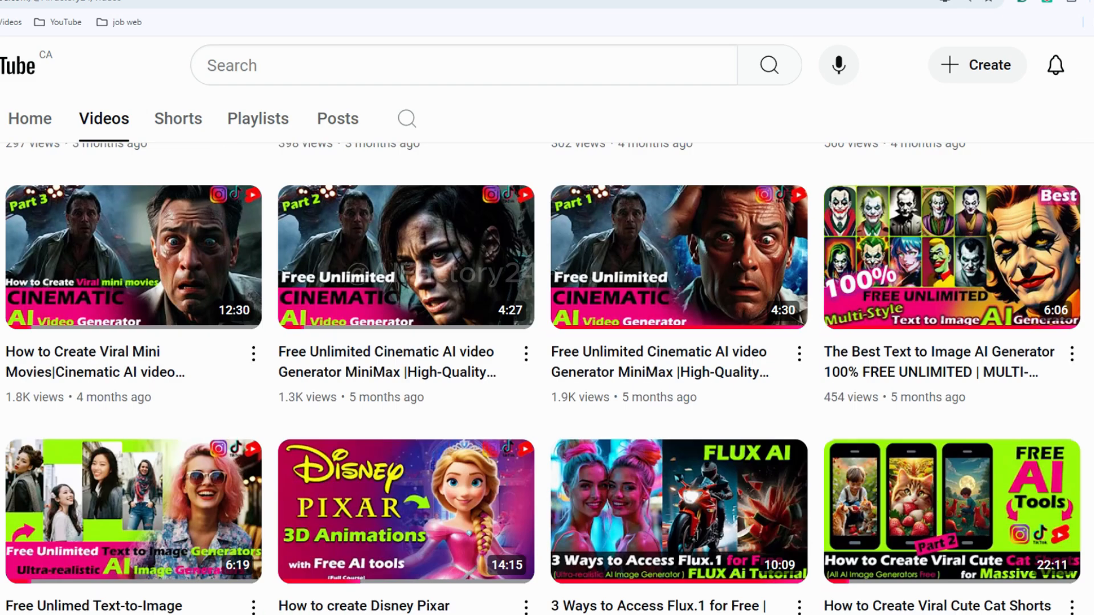
pyautogui.scroll(-3)
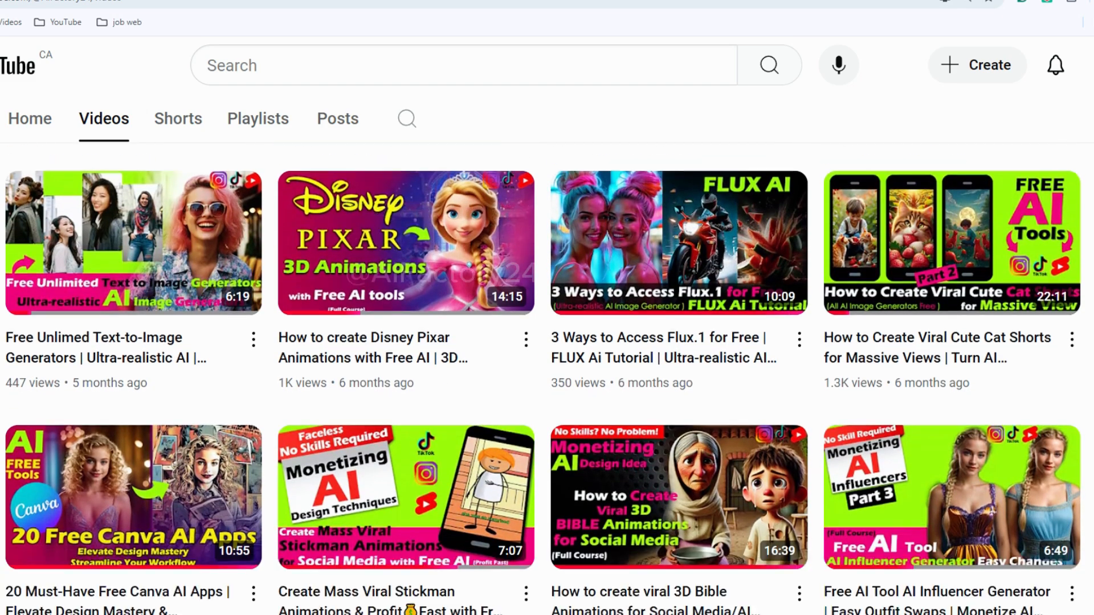
pyautogui.scroll(-3)
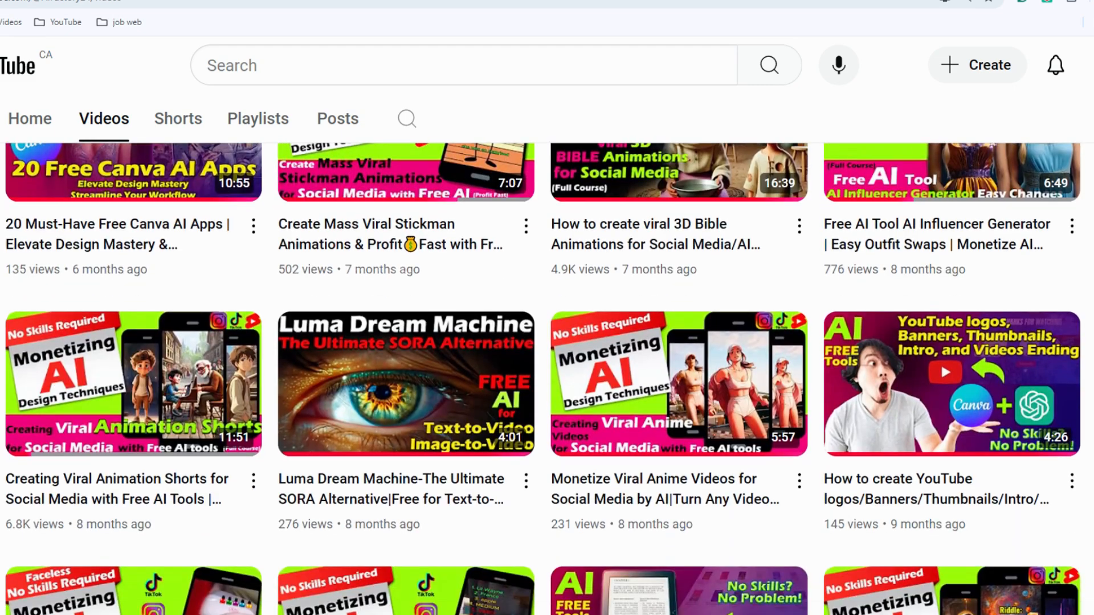
pyautogui.scroll(-3)
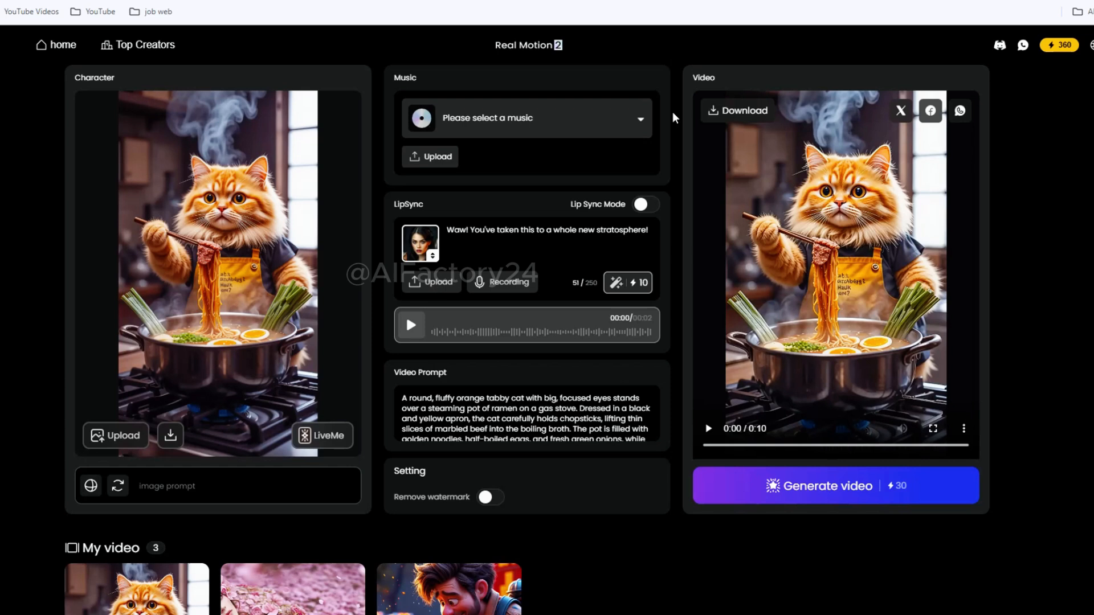
pyautogui.moveTo(966, 211)
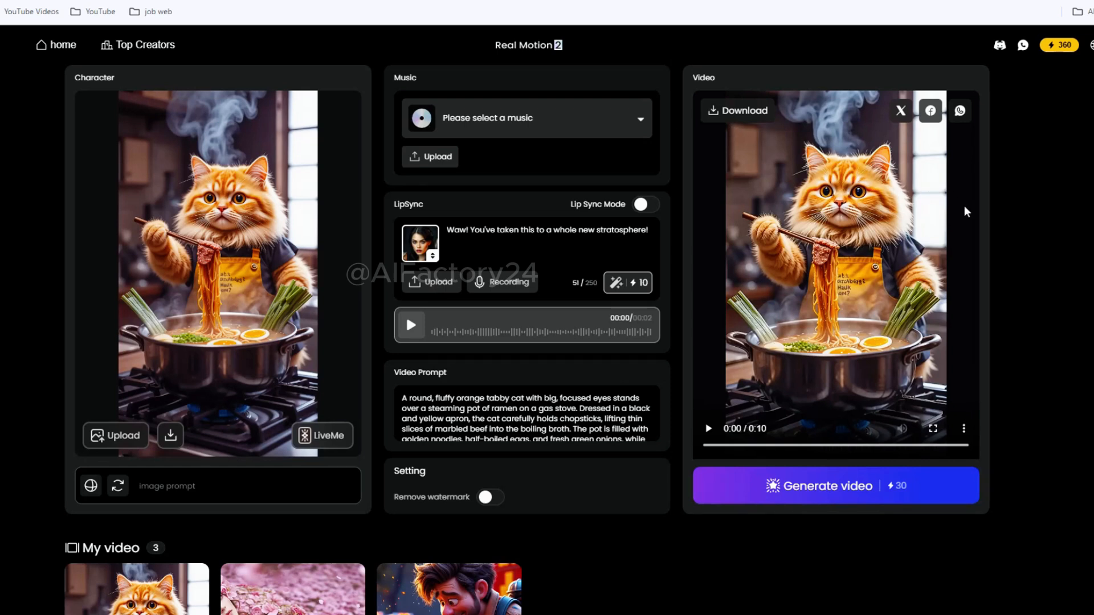
pyautogui.moveTo(978, 255)
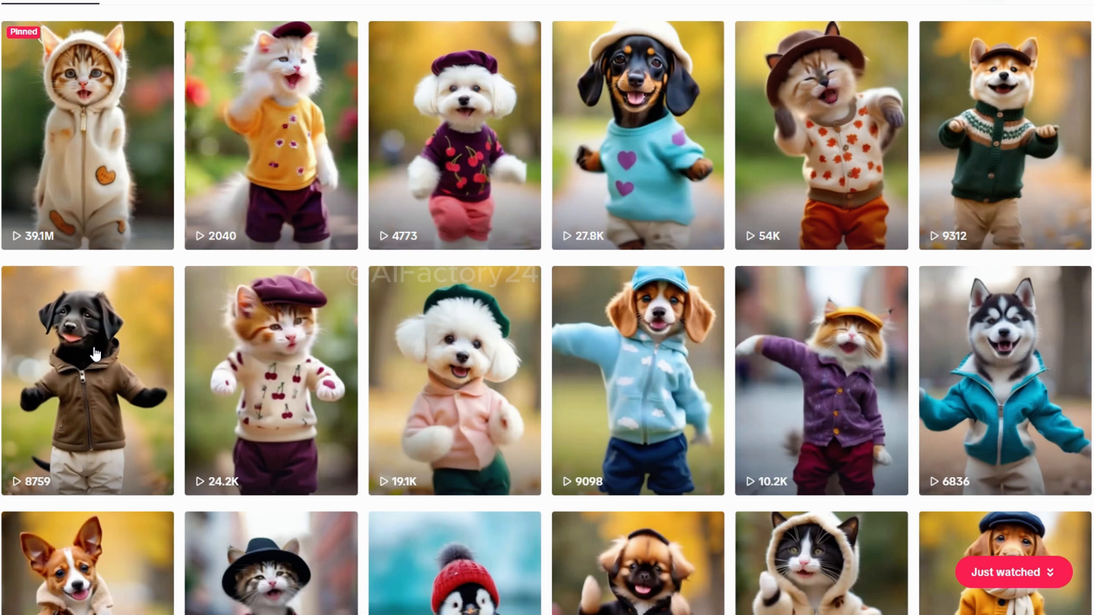
# Step: Scroll through the TikTok grid of dressed-up dancing pet videos
pyautogui.scroll(-3)
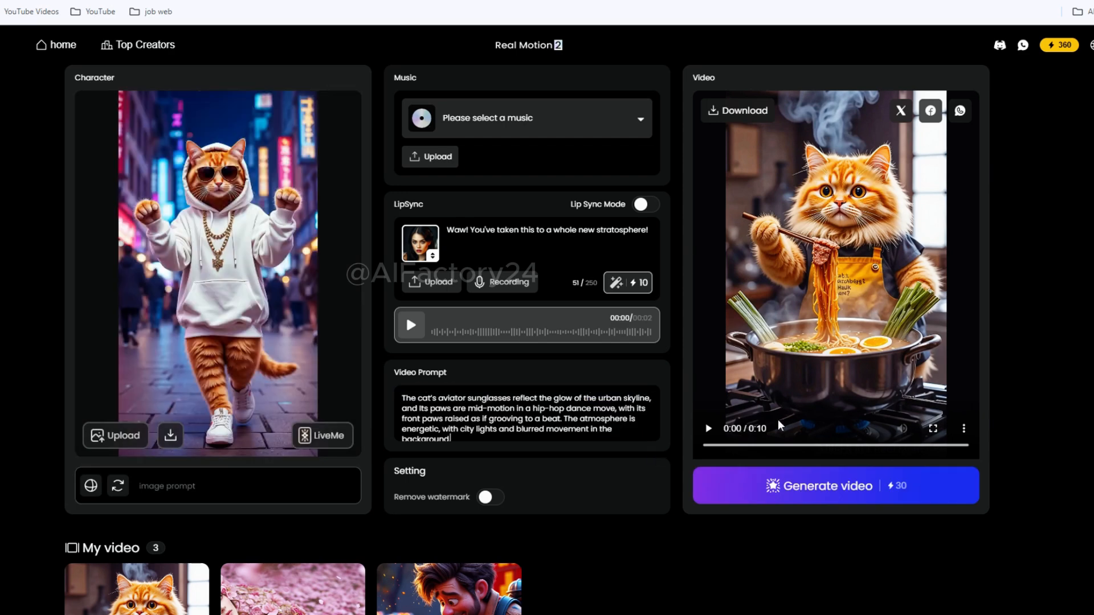
# Step: Generate the video of the hoodie cat dancing in the neon city
pyautogui.click(833, 486)
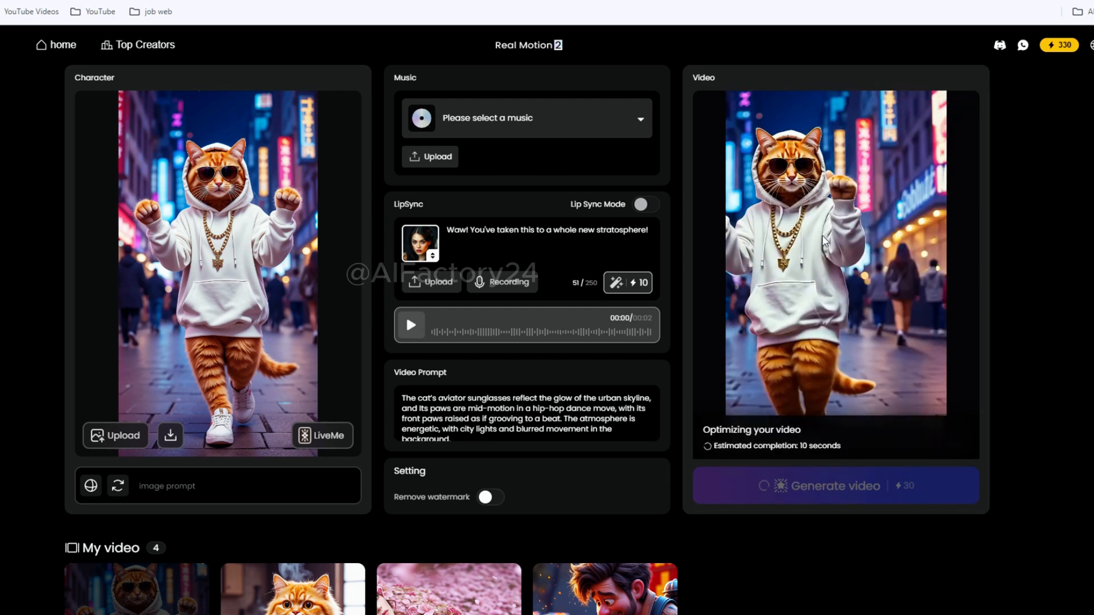
pyautogui.rightClick(216, 272)
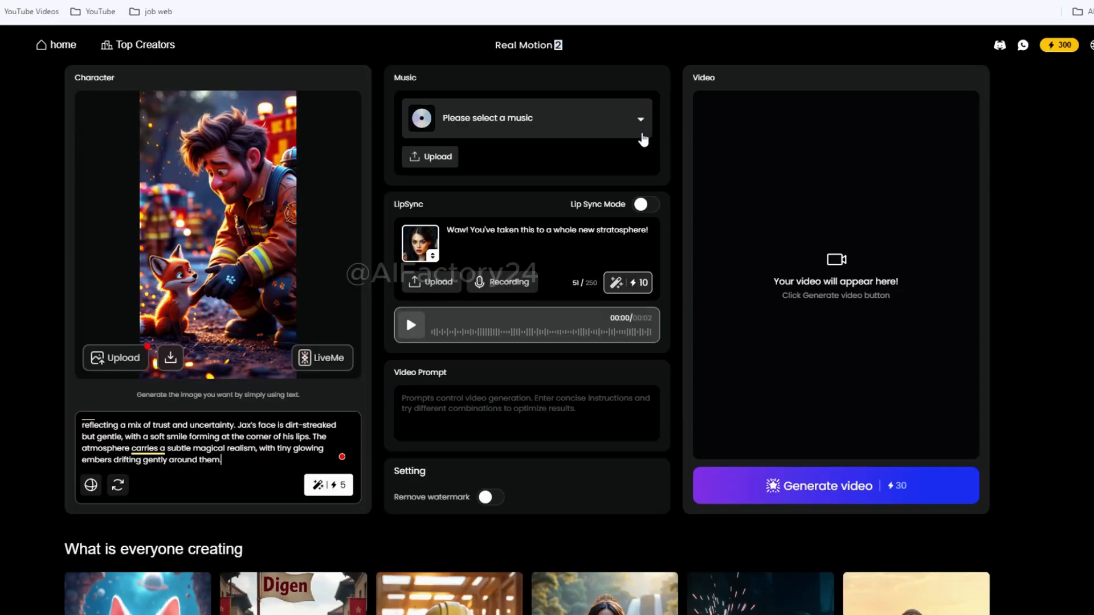
# Step: Preview the Uptown Funk and Moon background music tracks without selecting one
pyautogui.click(527, 118)
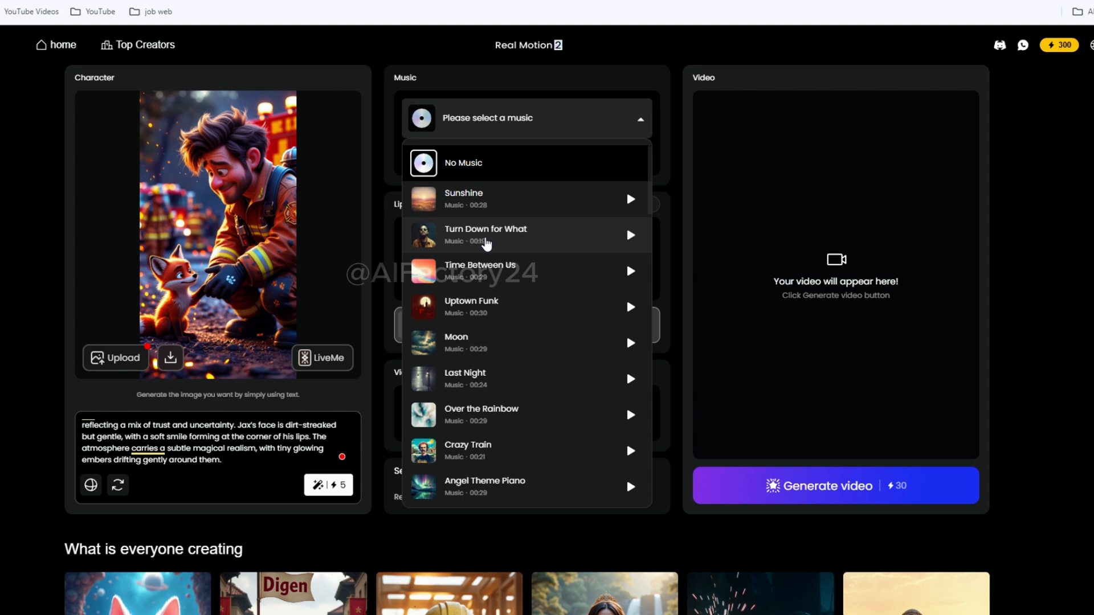
pyautogui.scroll(-3)
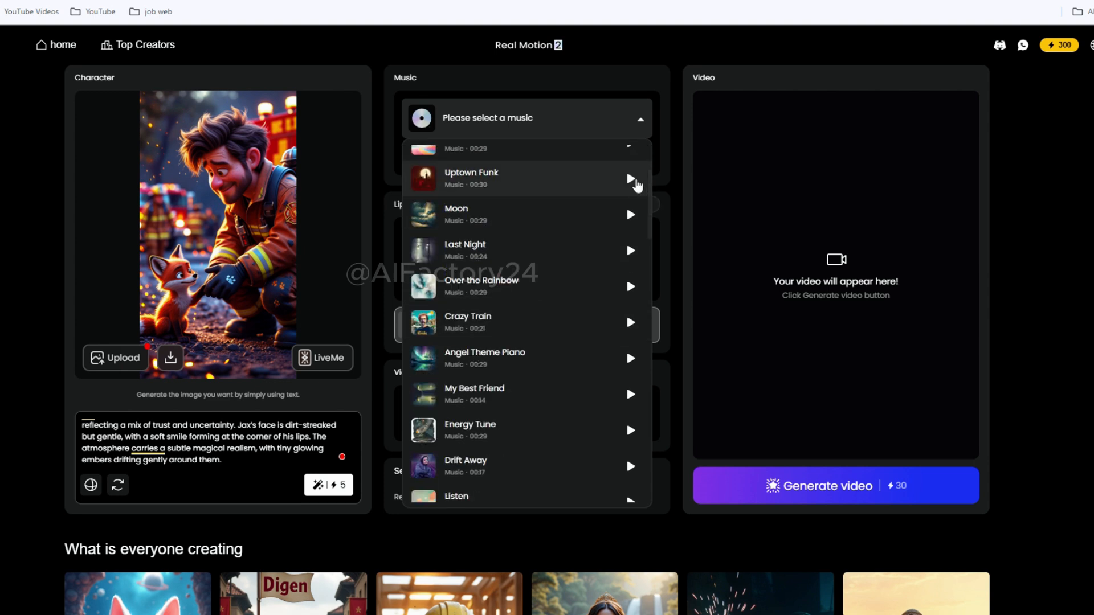
pyautogui.click(630, 179)
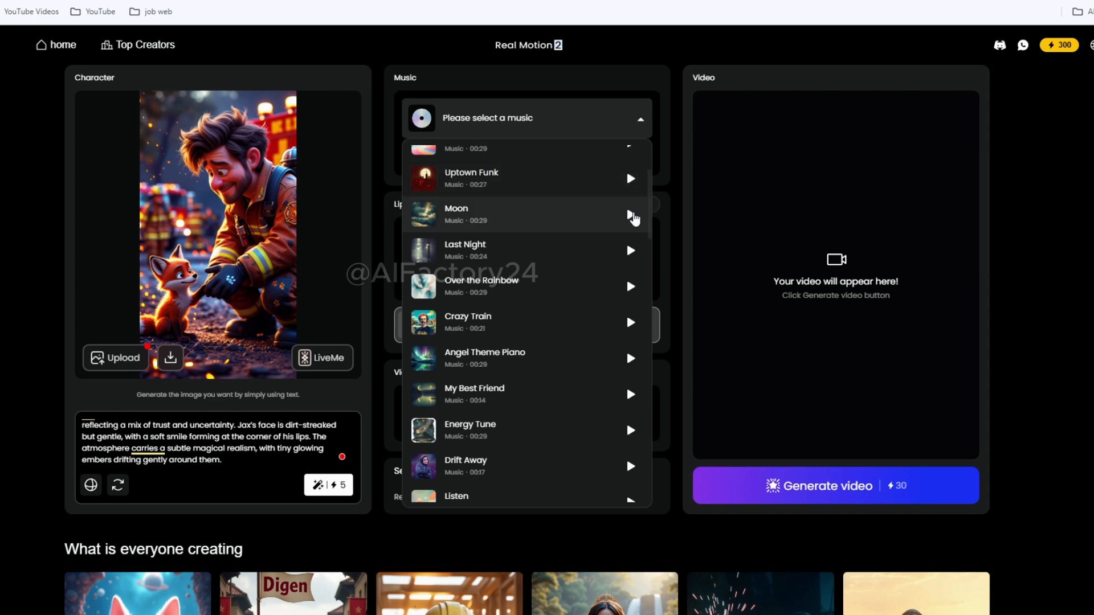
pyautogui.click(630, 214)
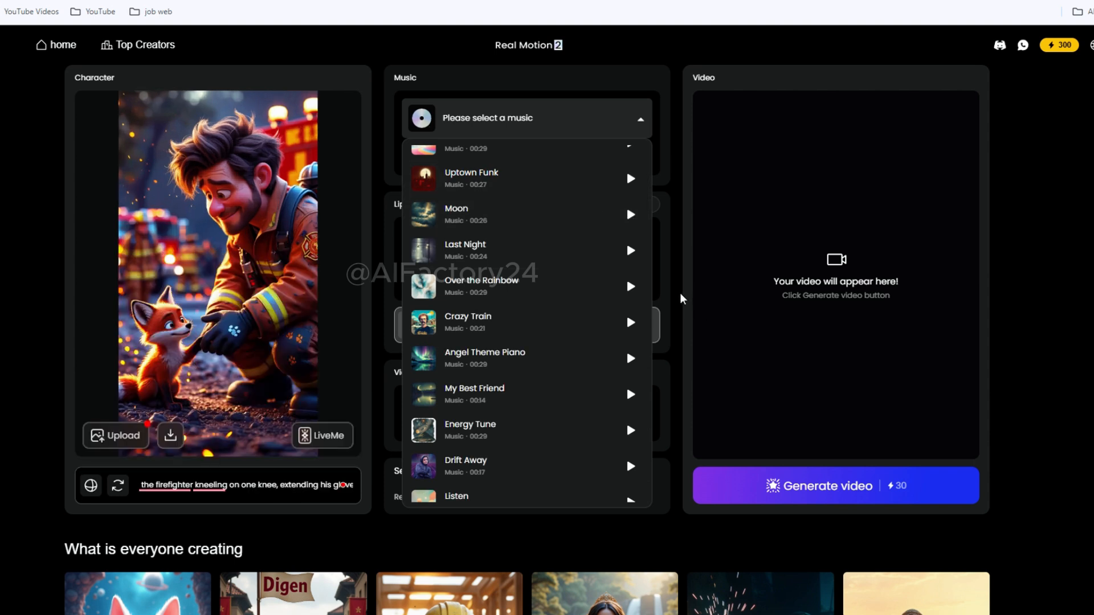
pyautogui.moveTo(366, 159)
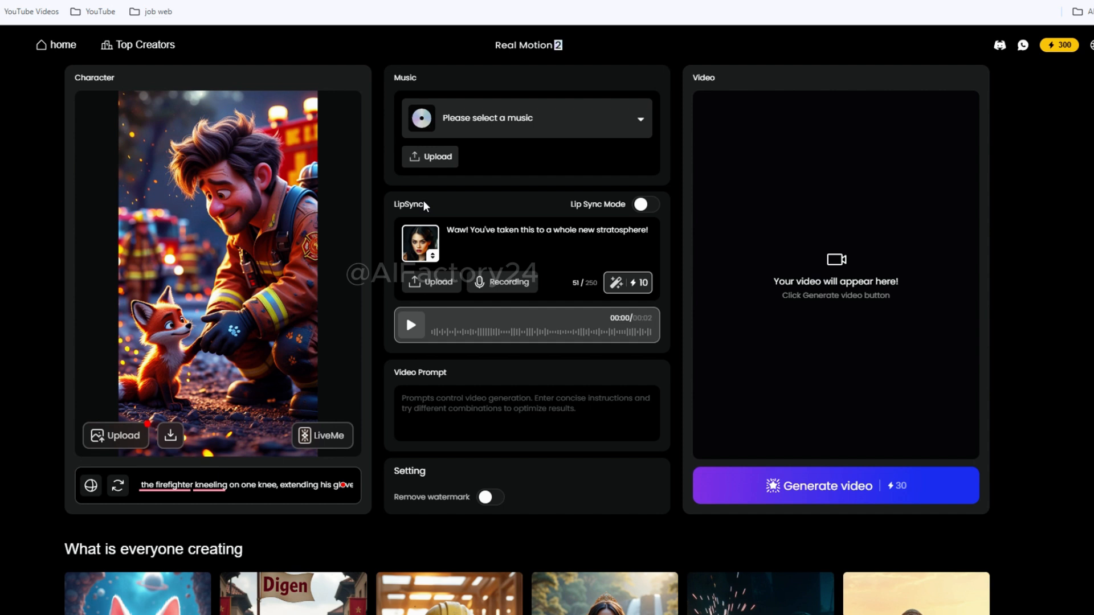
pyautogui.moveTo(438, 281)
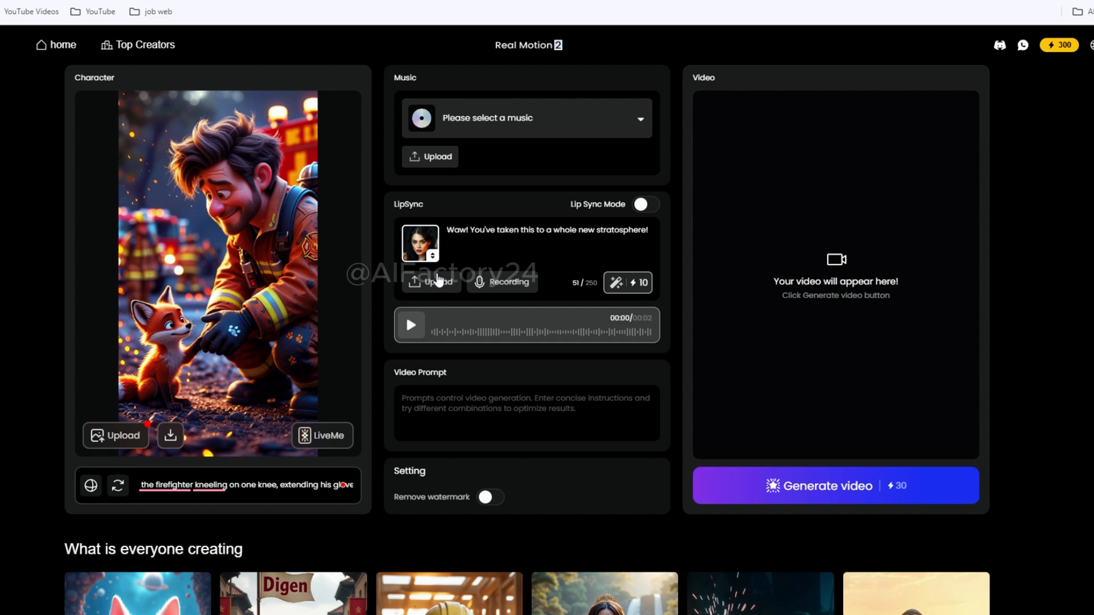
pyautogui.moveTo(435, 289)
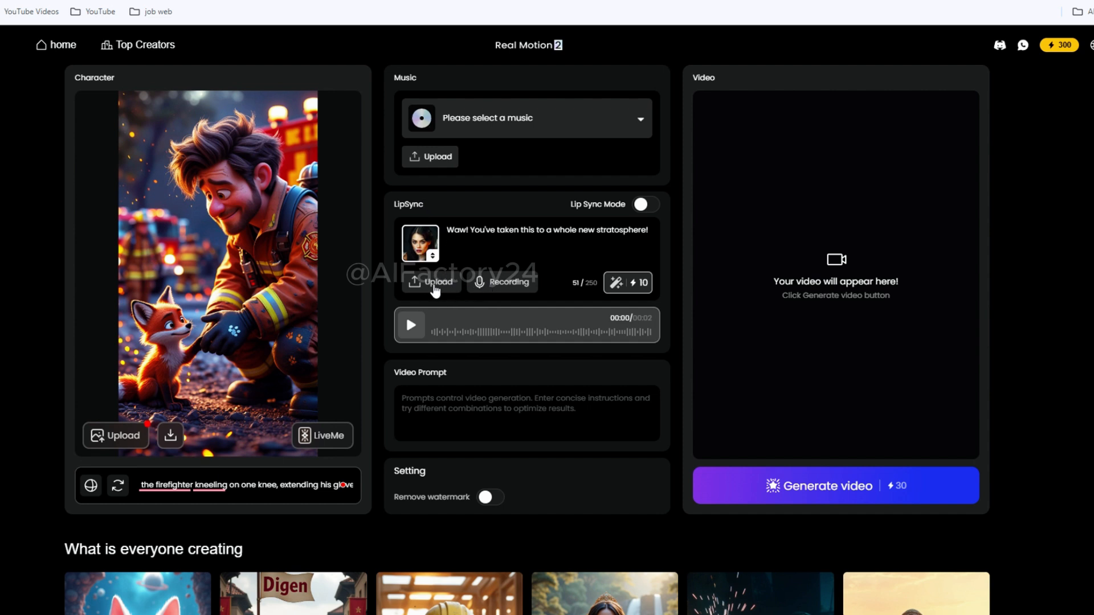
pyautogui.moveTo(508, 292)
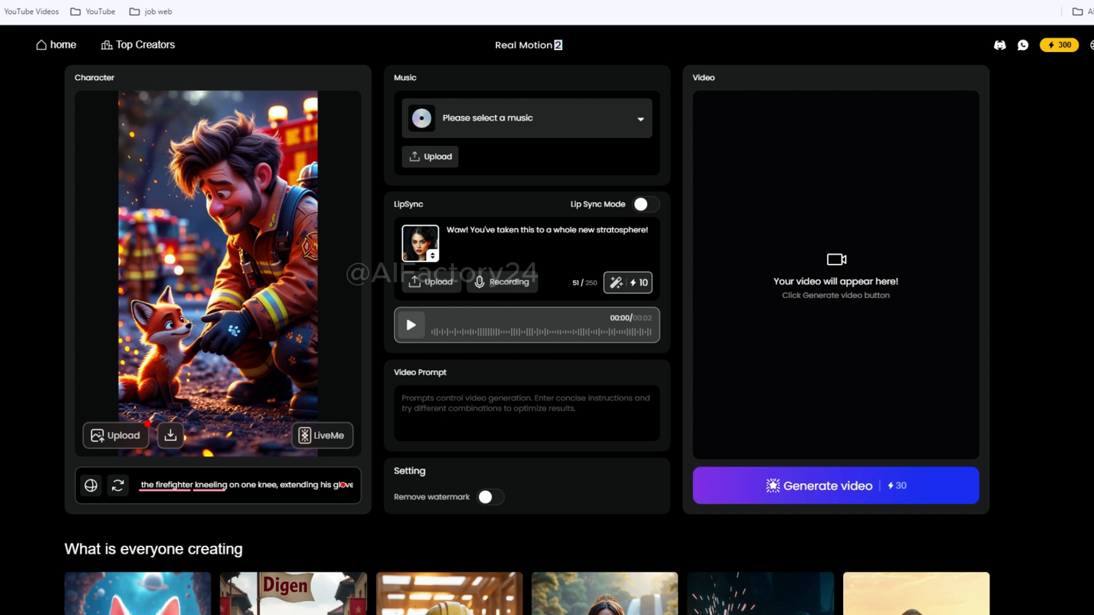
pyautogui.moveTo(554, 323)
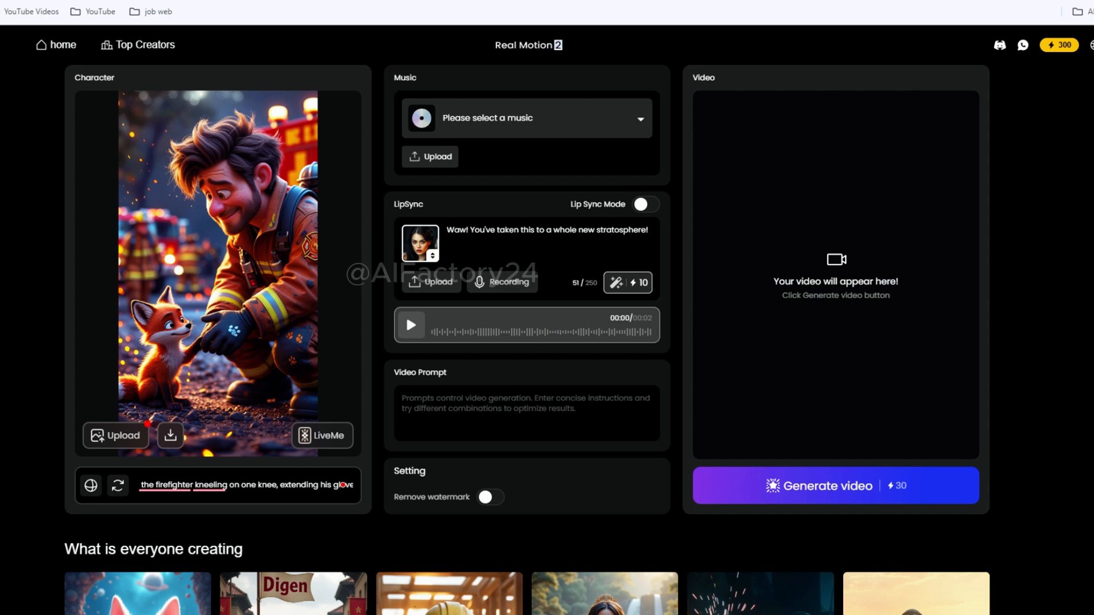
# Step: Enable Lip Sync Mode, choose Clarke as the voice, and select the existing spoken line
pyautogui.click(640, 204)
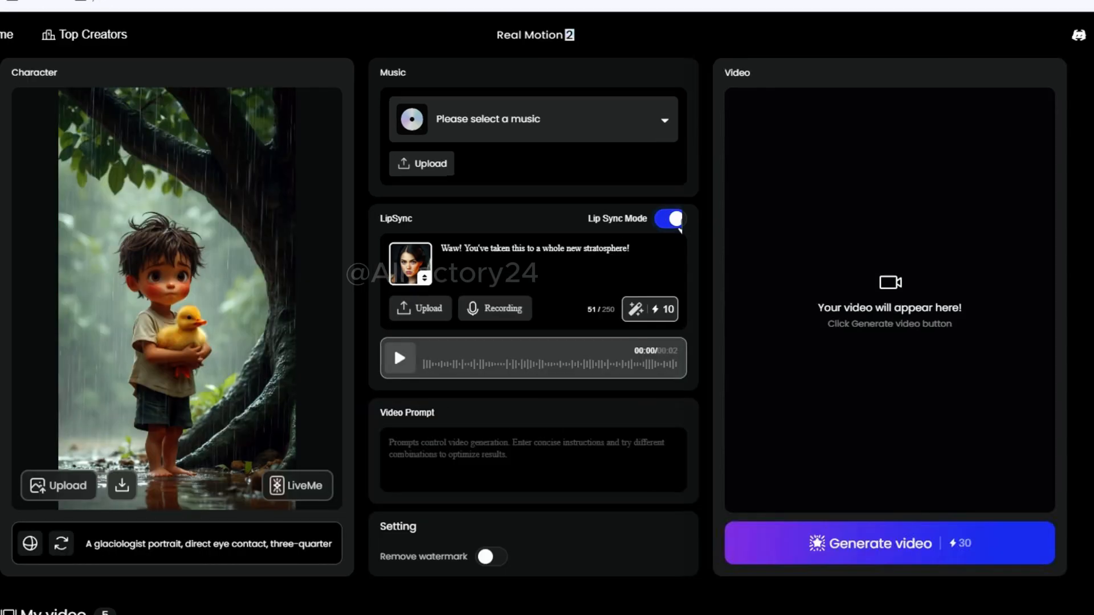
pyautogui.click(410, 264)
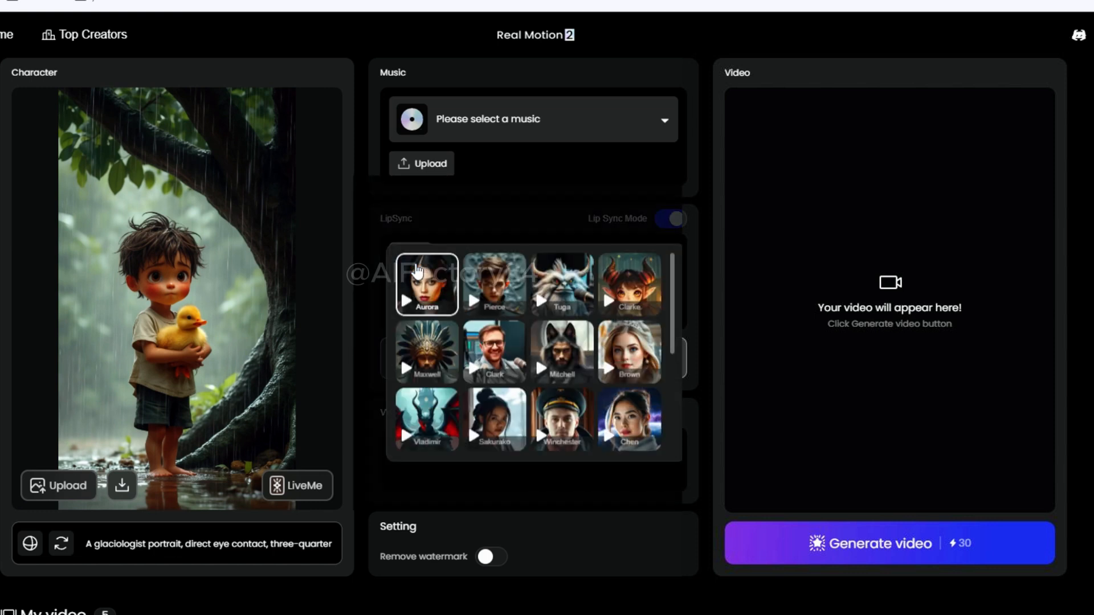
pyautogui.moveTo(593, 368)
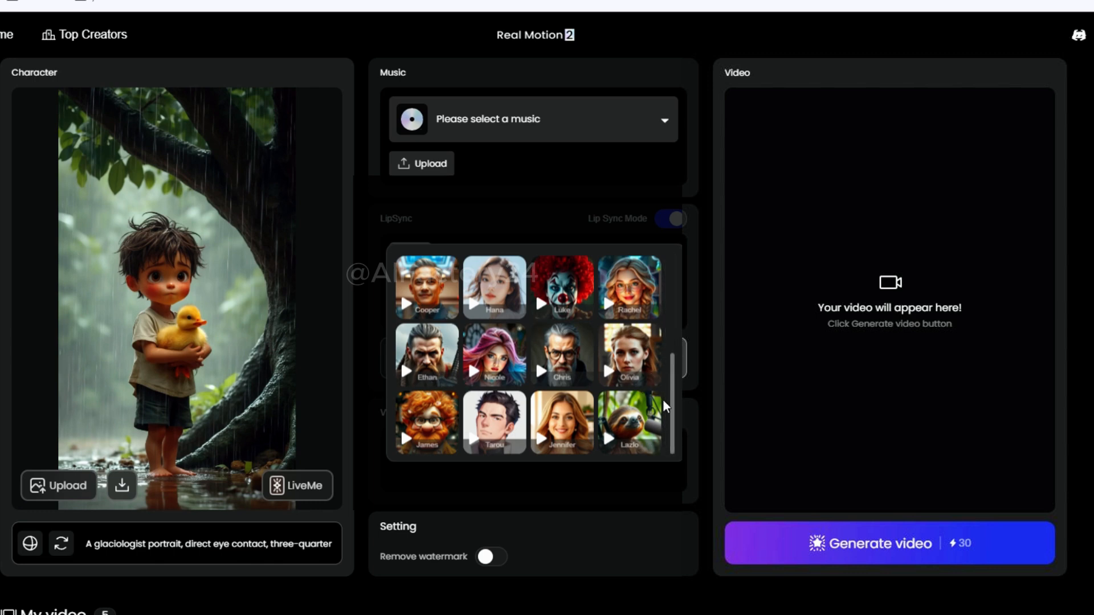
pyautogui.scroll(-3)
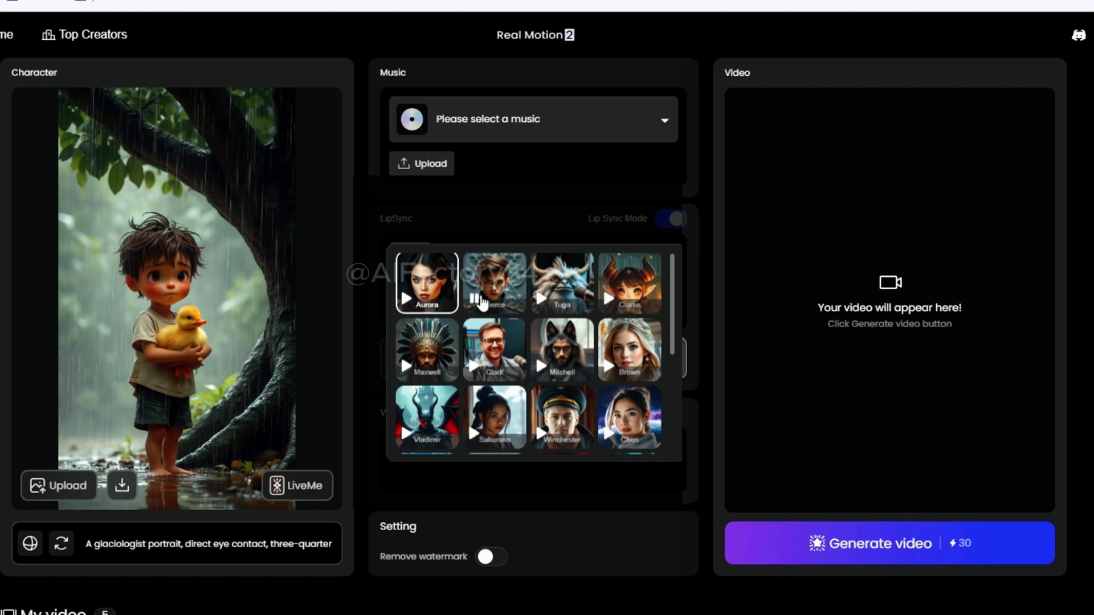
pyautogui.moveTo(642, 296)
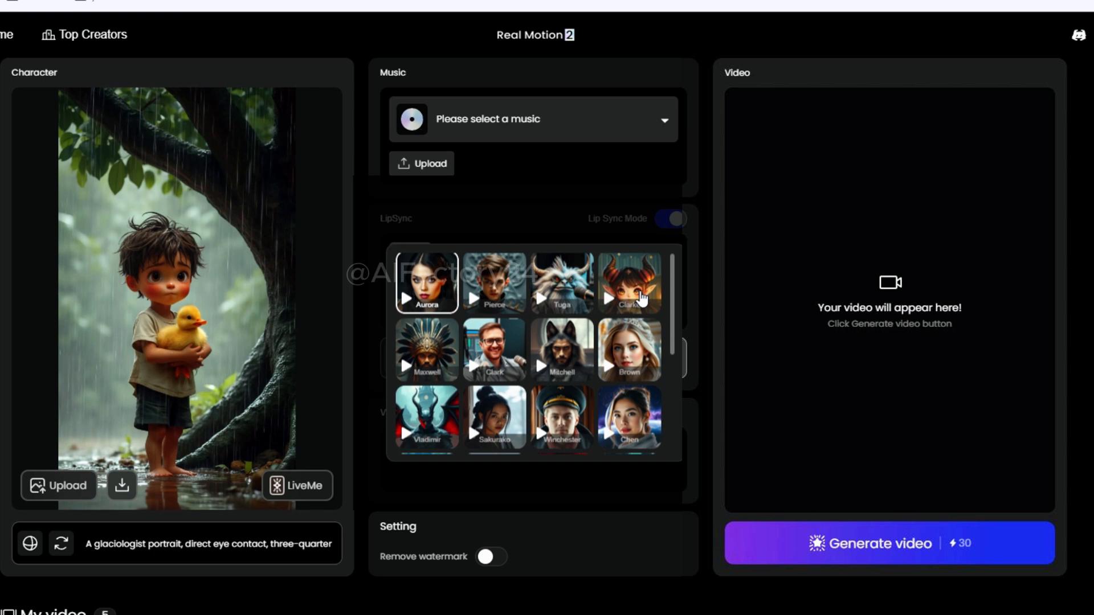
pyautogui.click(627, 282)
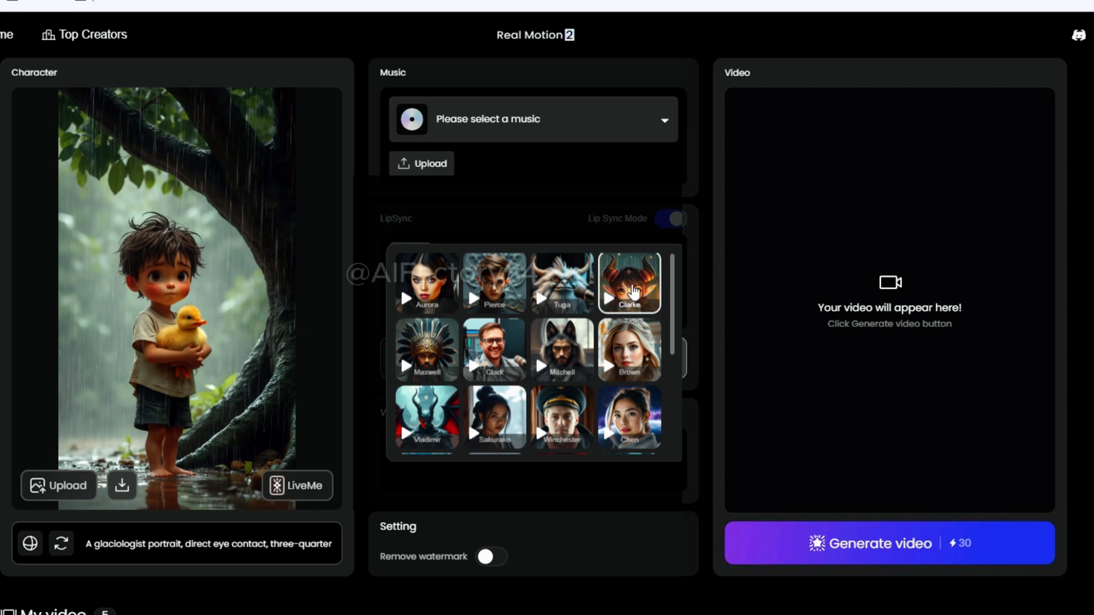
pyautogui.click(628, 283)
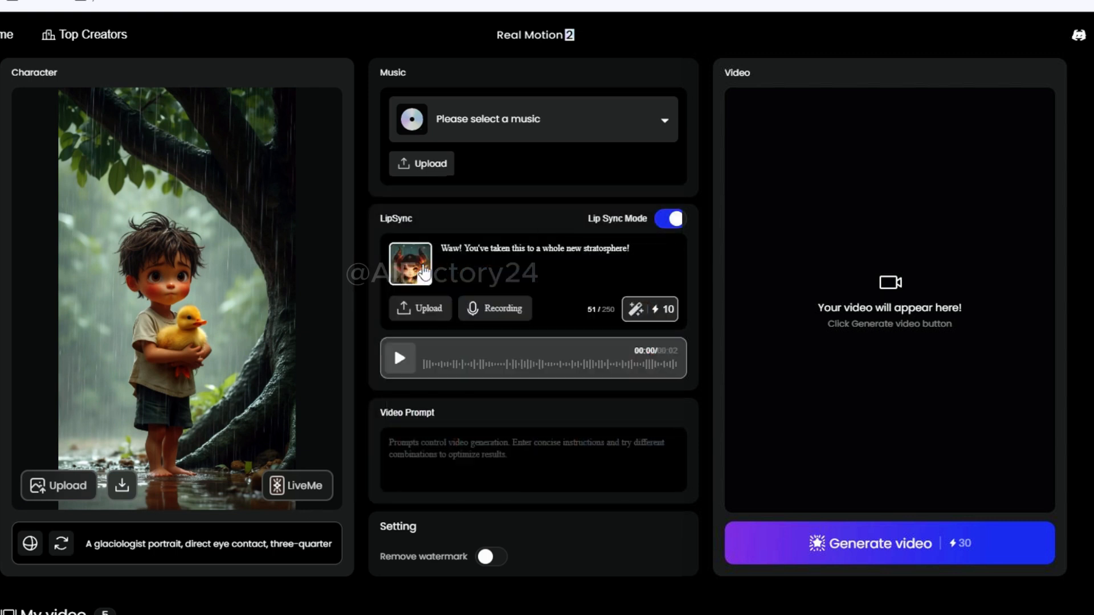
pyautogui.tripleClick(534, 248)
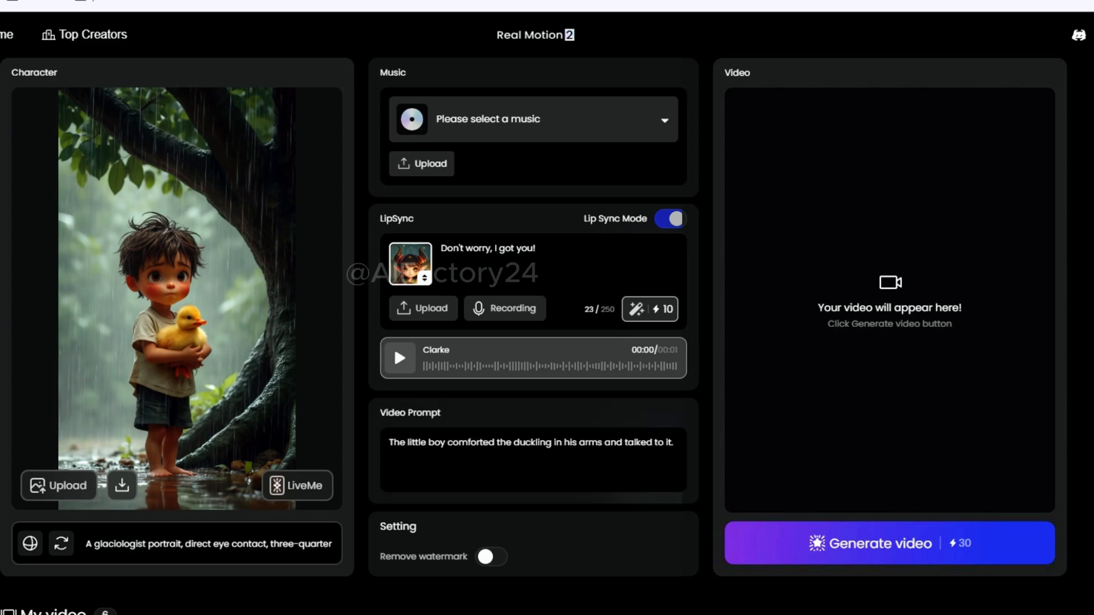
# Step: Generate the lip-synced clip of the boy saying 'Don't worry, I got you!'
pyautogui.click(889, 543)
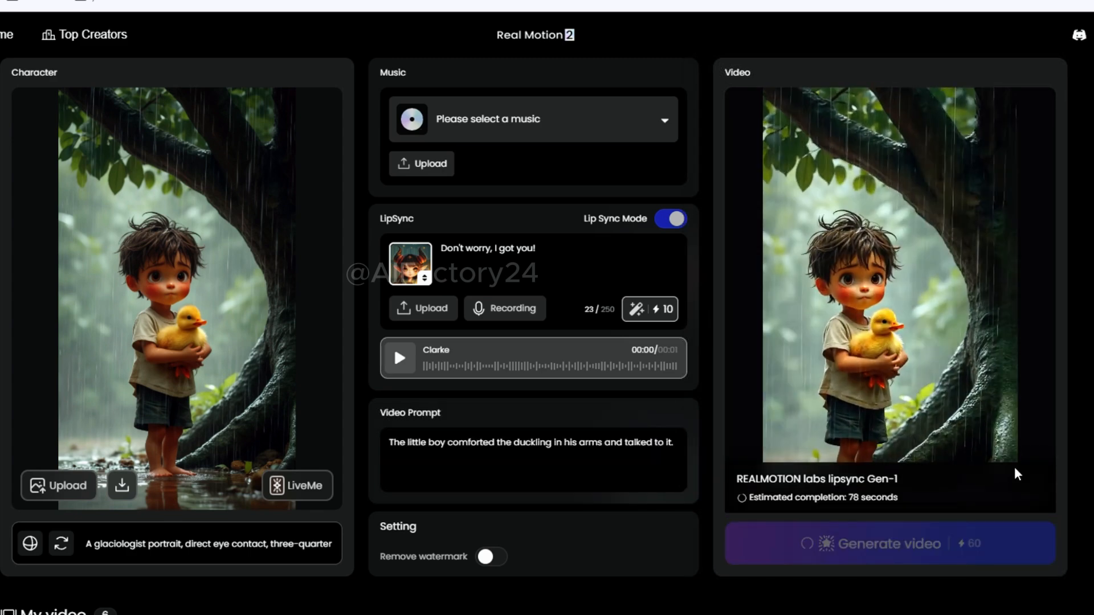